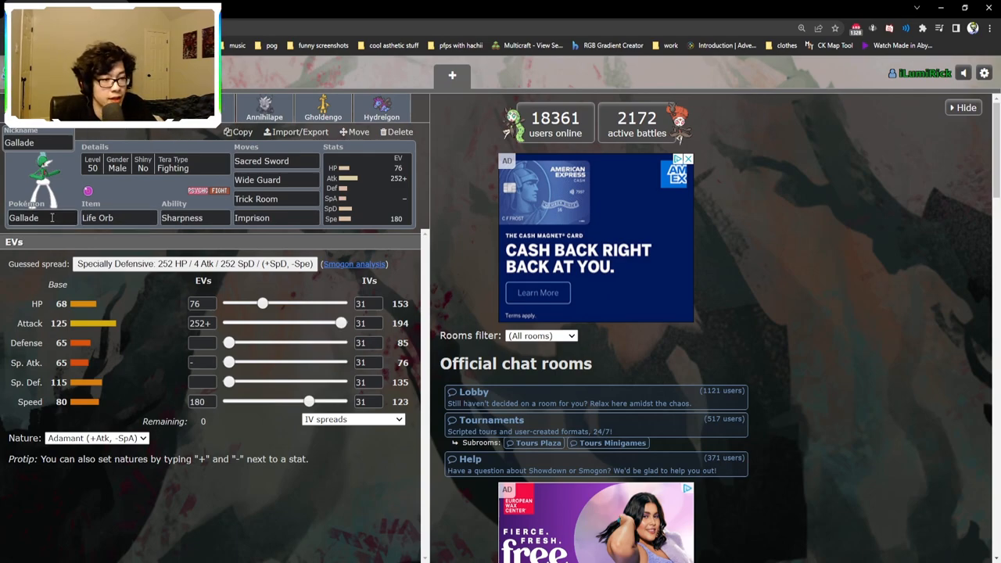
mouse_move(227, 206)
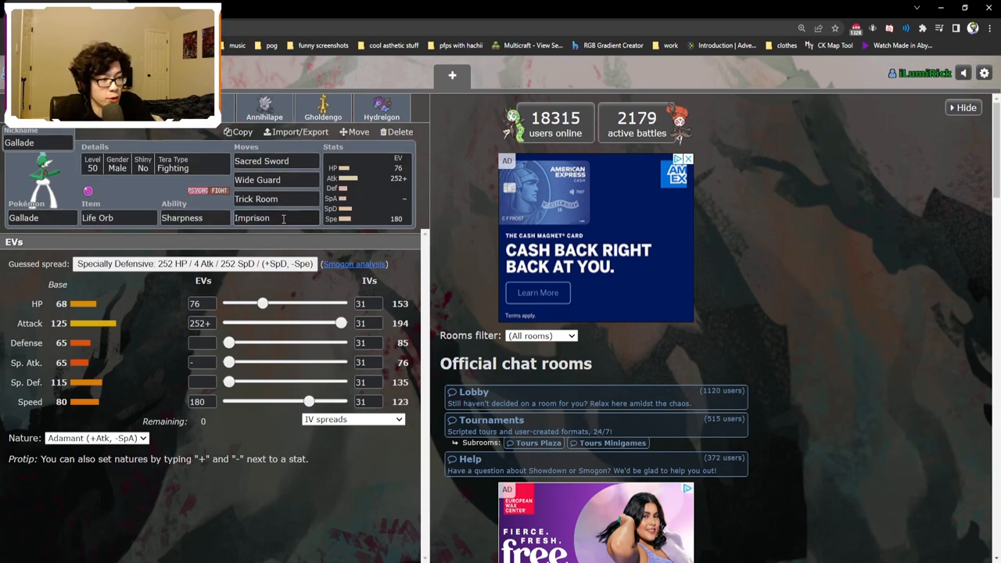
Review the details of Gallade's Trick Room, Wide Guard and Imprison moves.
left_click(275, 198)
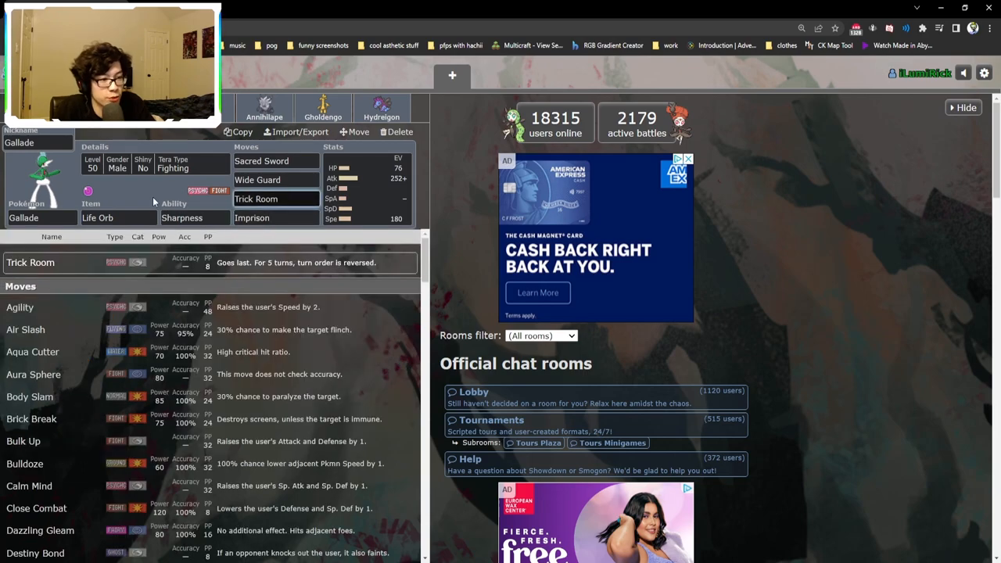
mouse_move(165, 191)
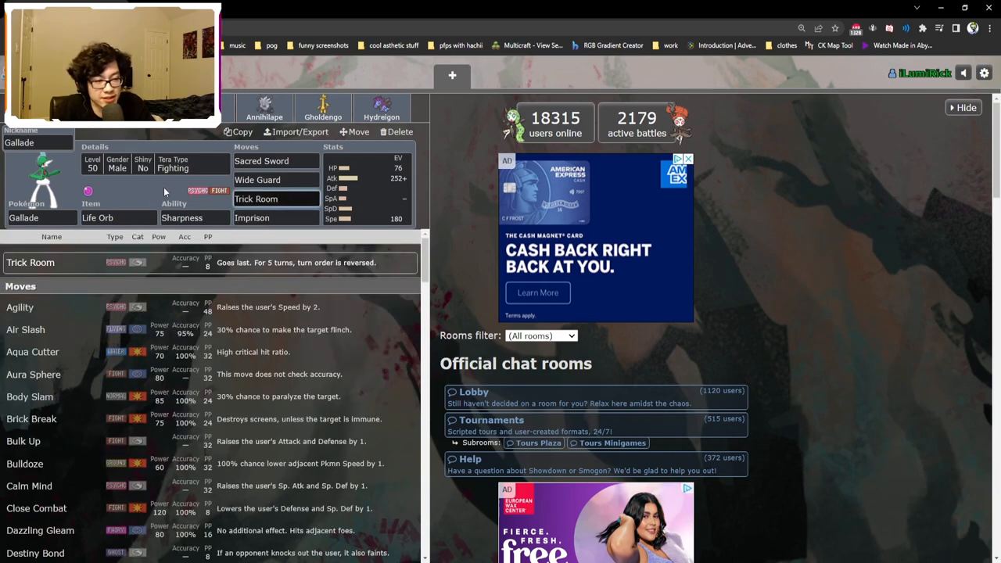
left_click(275, 199)
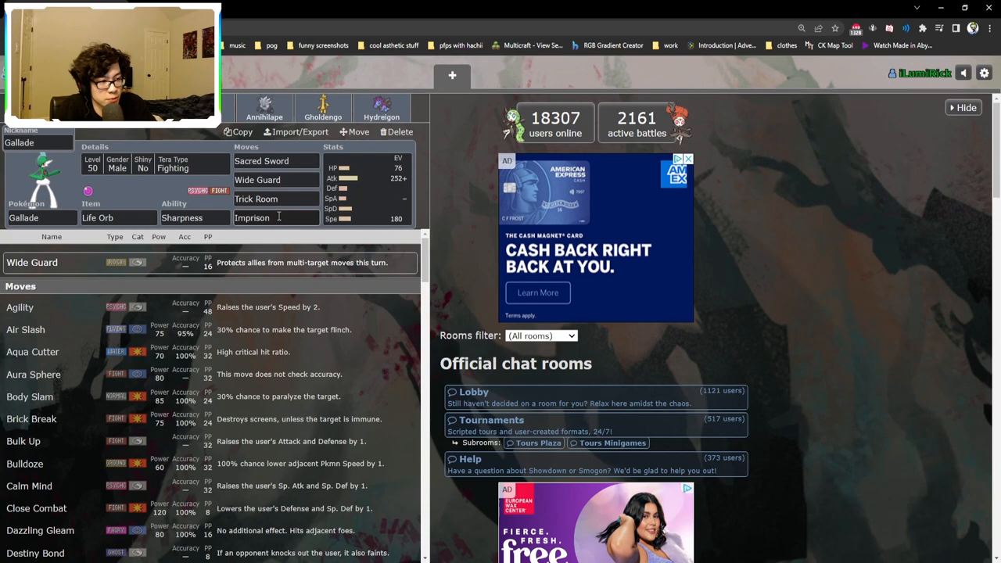
left_click(276, 180)
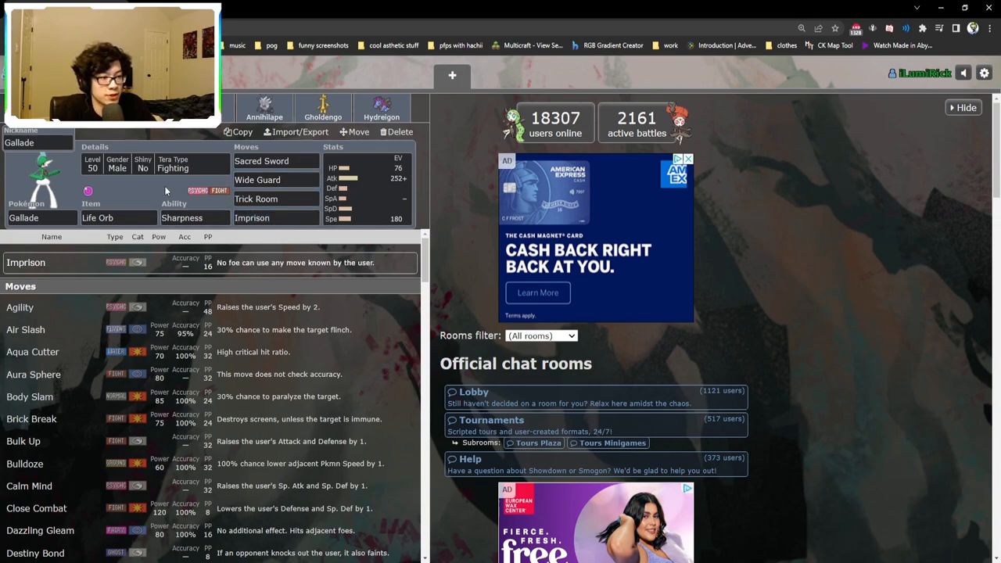
Check Gallade's 76 HP / 252 Atk / 180 Spe EVs and bring up its item options with Life Orb chosen.
left_click(276, 198)
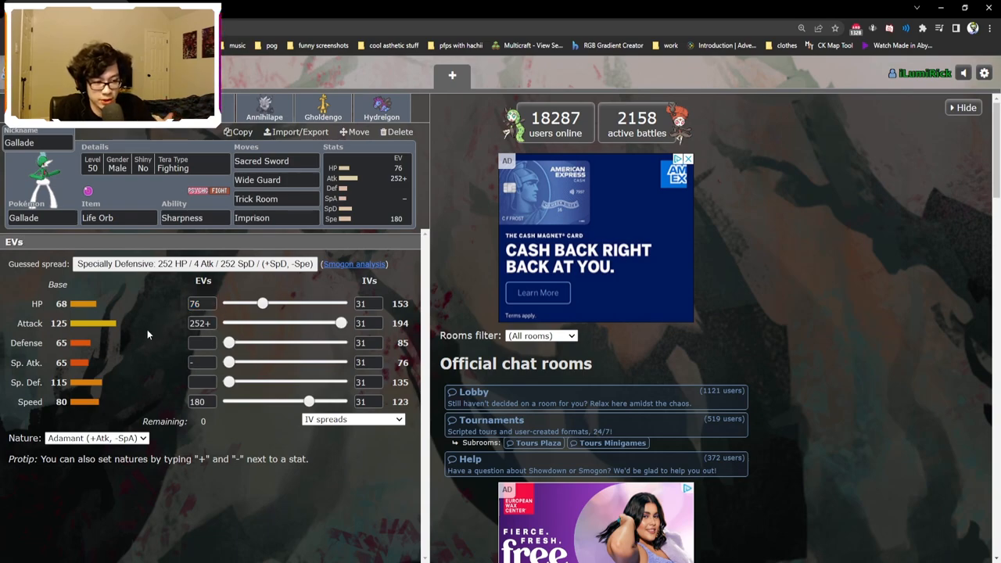
left_click(200, 401)
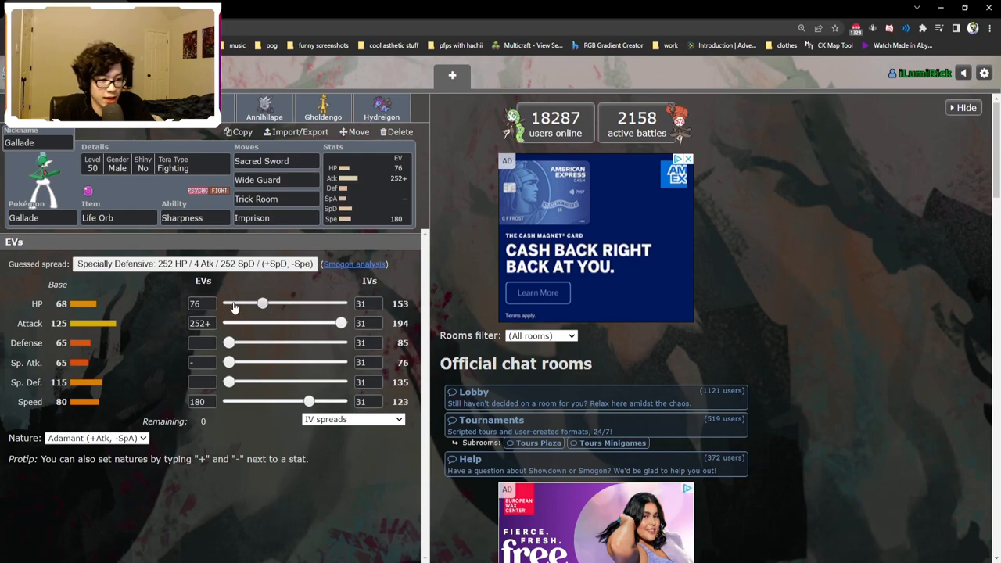
mouse_move(241, 309)
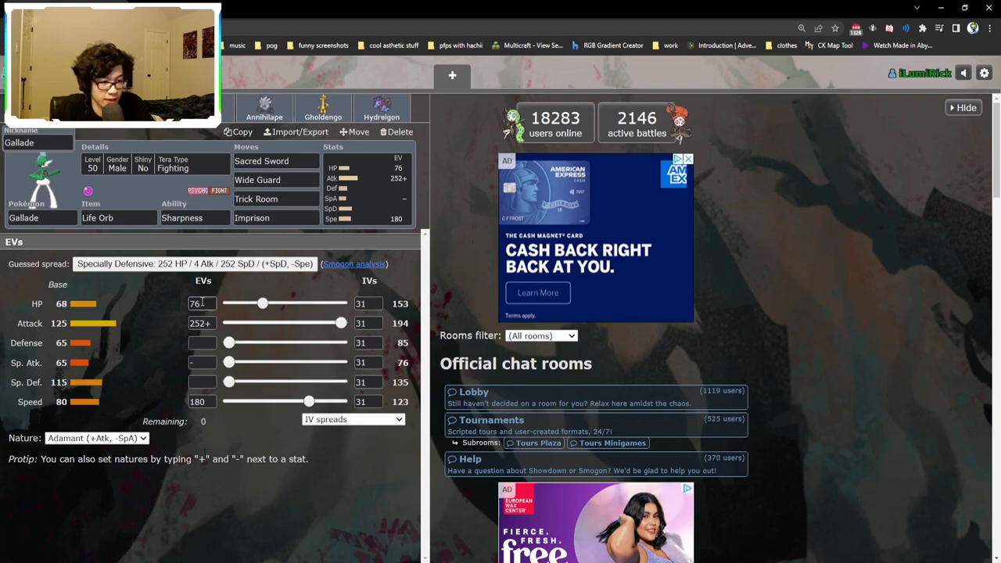
mouse_move(274, 407)
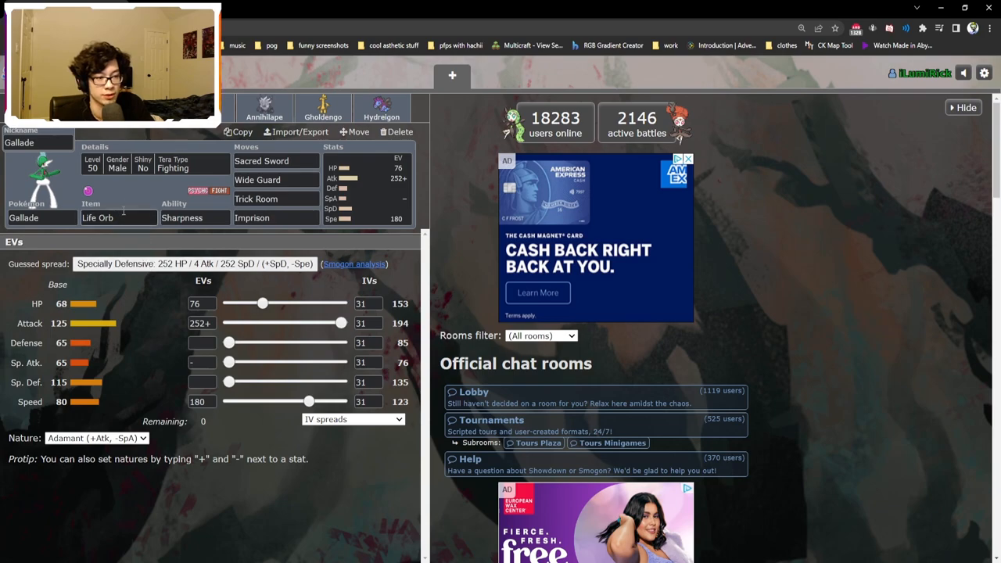
left_click(119, 218)
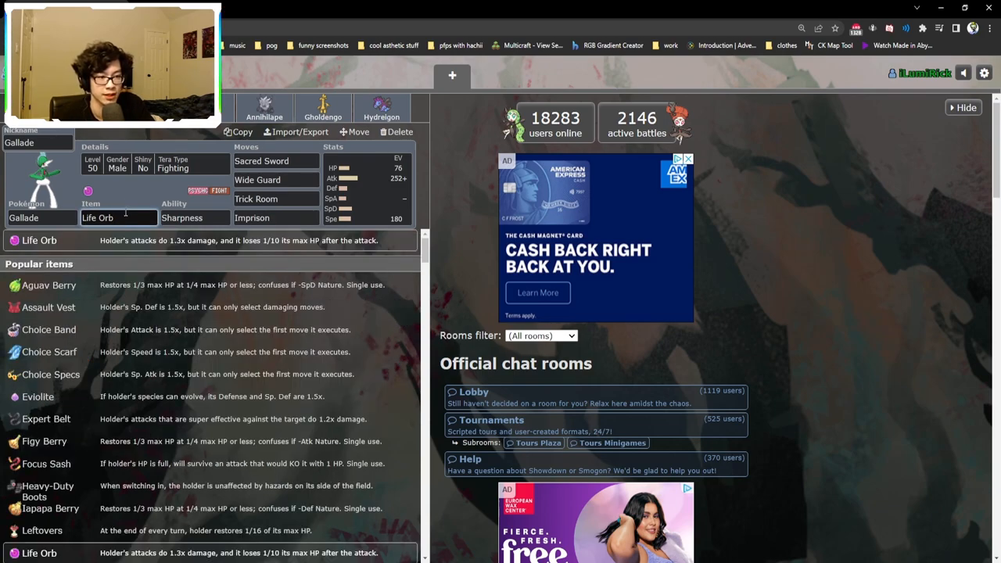
mouse_move(139, 197)
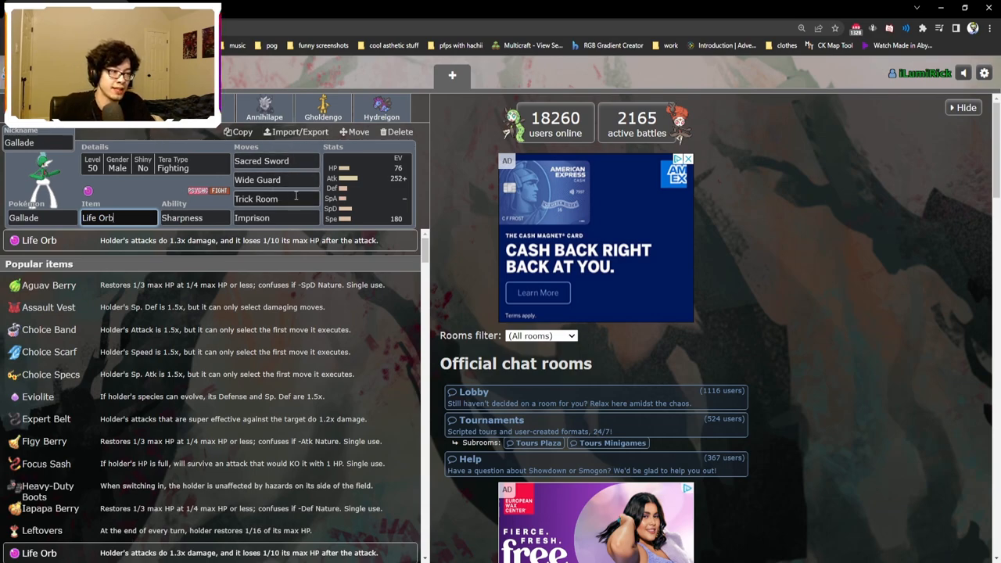
Show Raichu's set, read Nuzzle's details, and list its abilities Static and Lightning Rod.
left_click(275, 161)
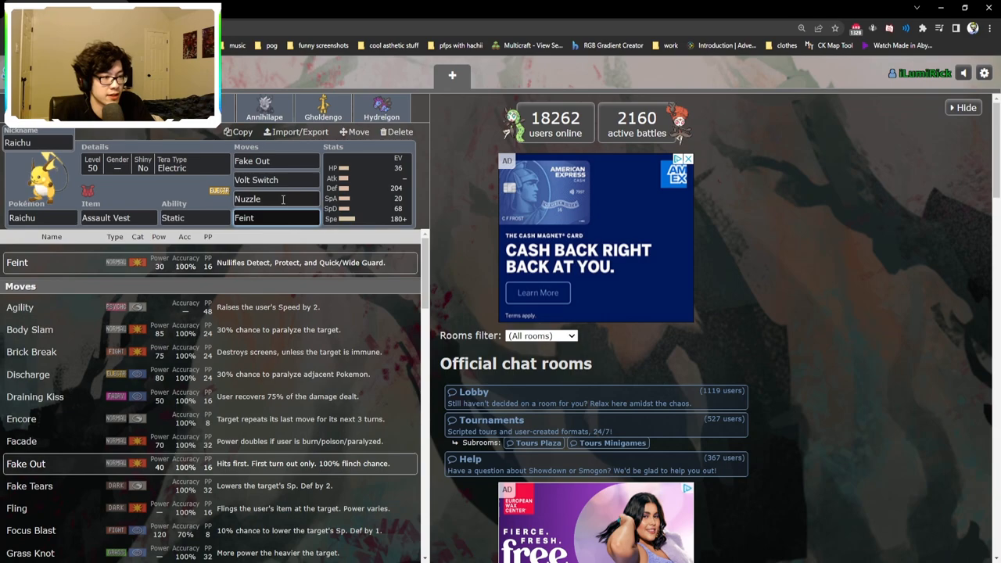
left_click(275, 197)
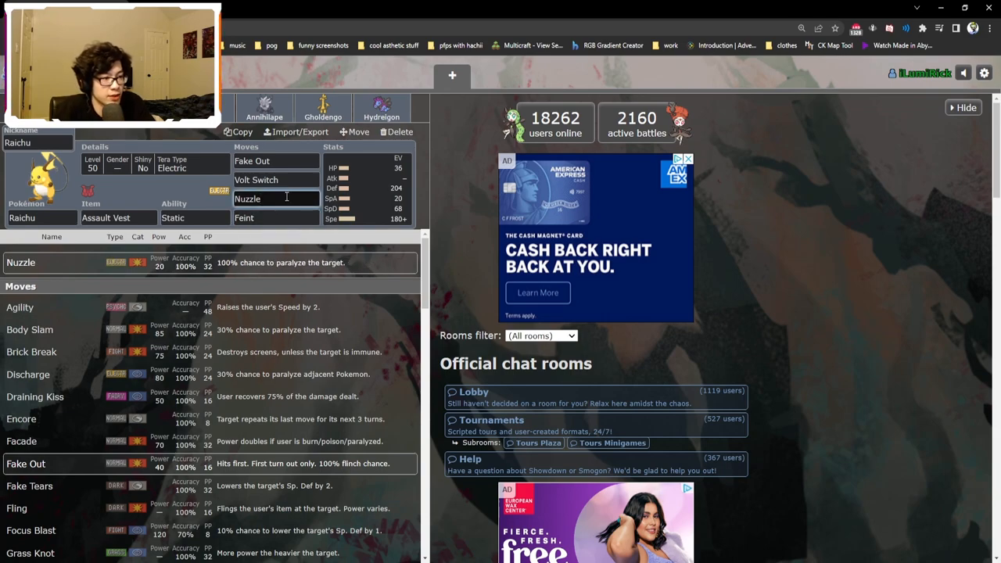
left_click(194, 217)
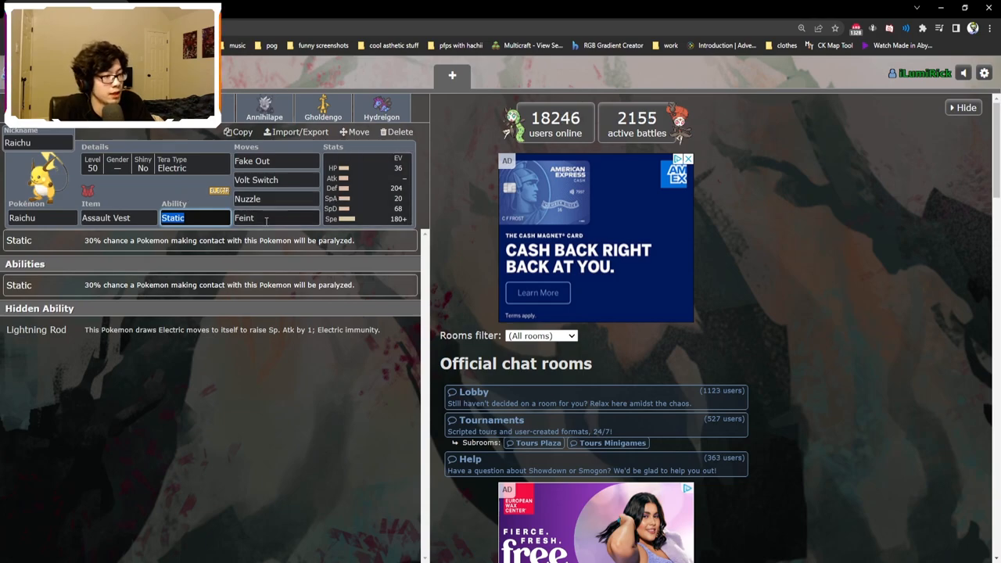
Read Raichu's Fake Out, then bring up Gholdengo's Choice Specs / Good as Gold set.
left_click(252, 159)
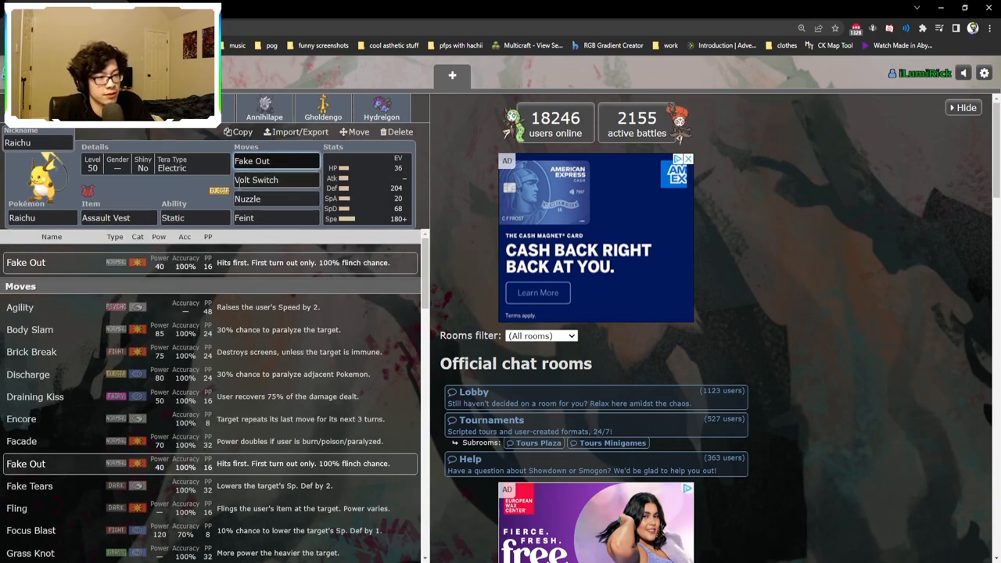
left_click(322, 107)
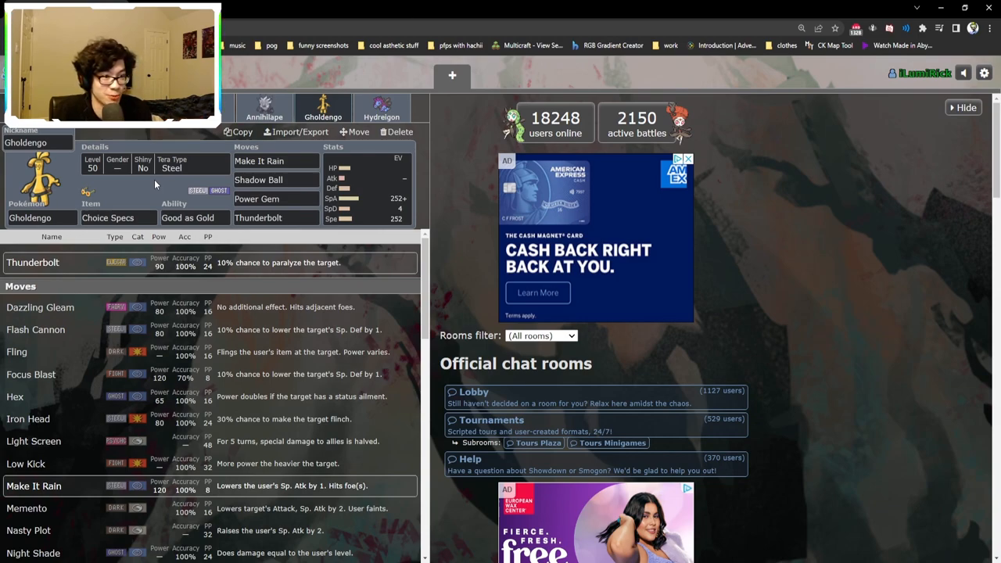
mouse_move(168, 135)
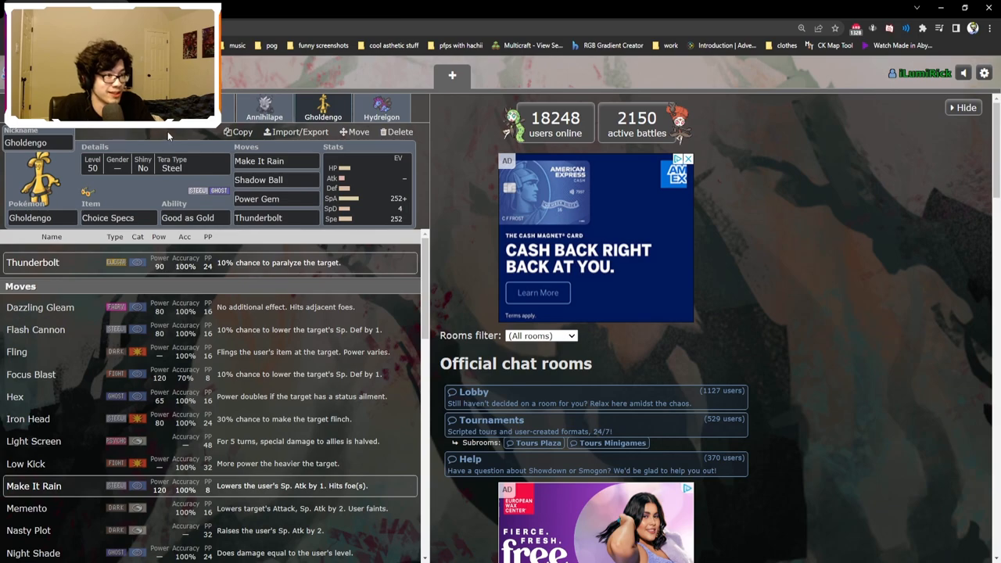
Return to Raichu's set and read Feint's description about nullifying Protect and Wide Guard.
left_click(264, 110)
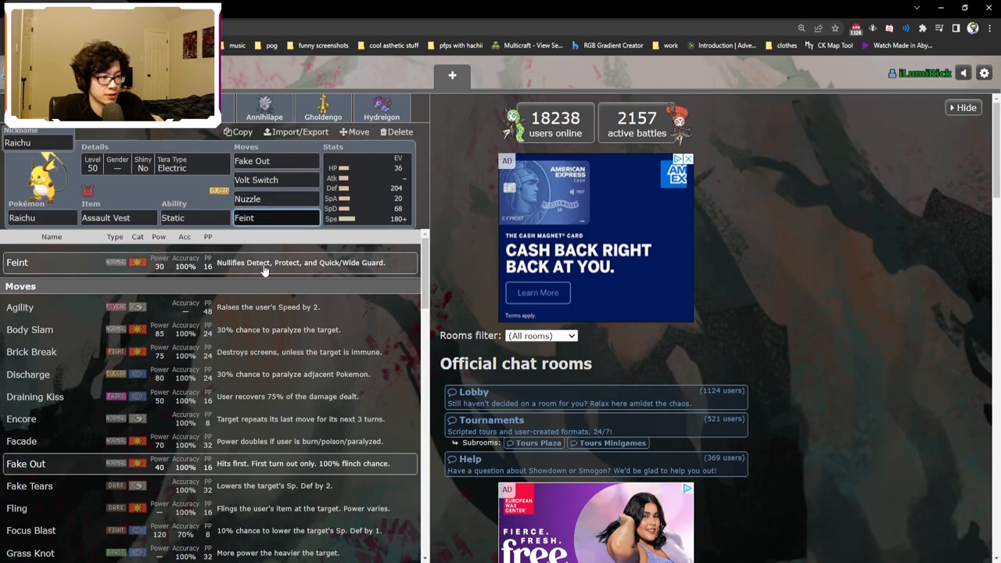
mouse_move(363, 272)
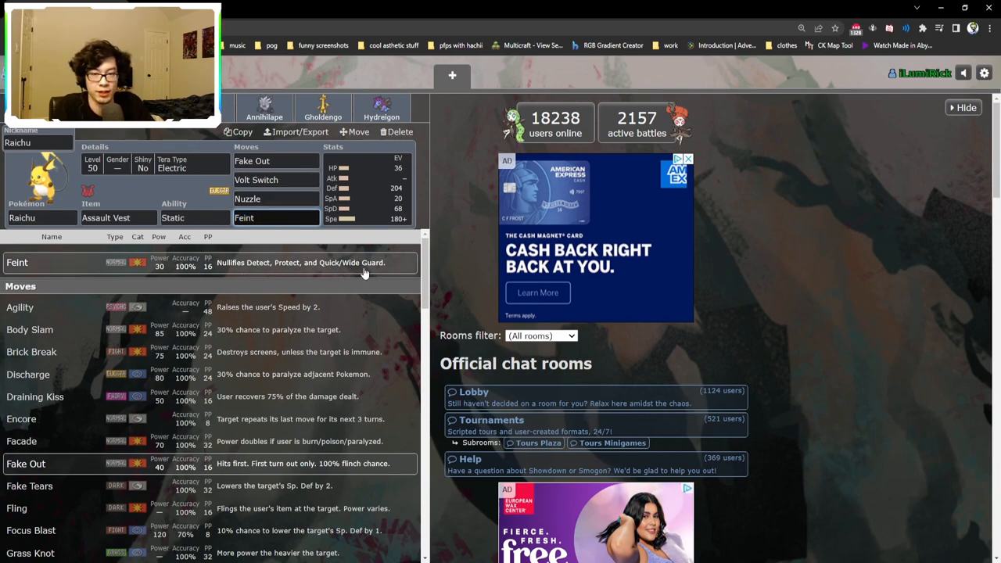
left_click(275, 217)
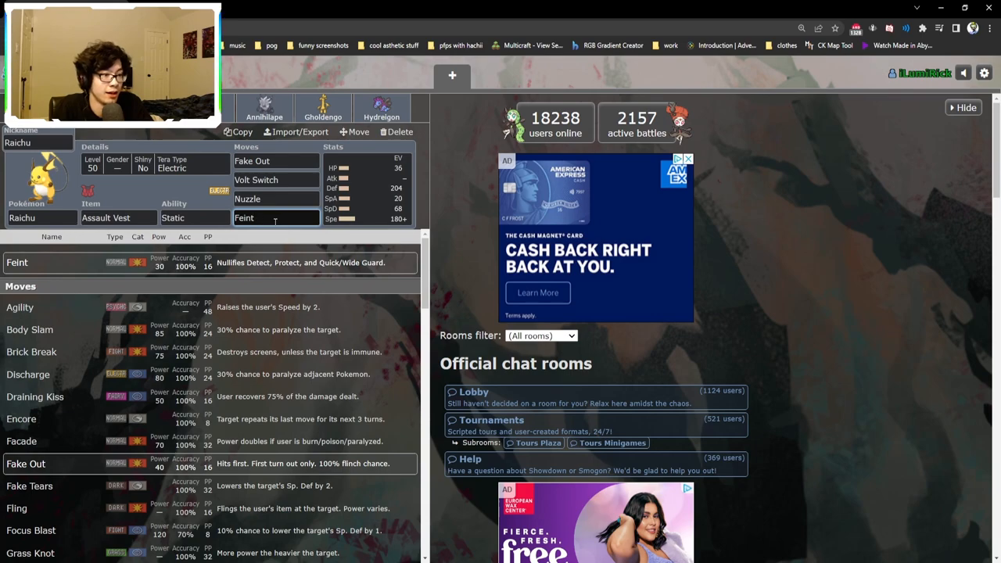
mouse_move(284, 217)
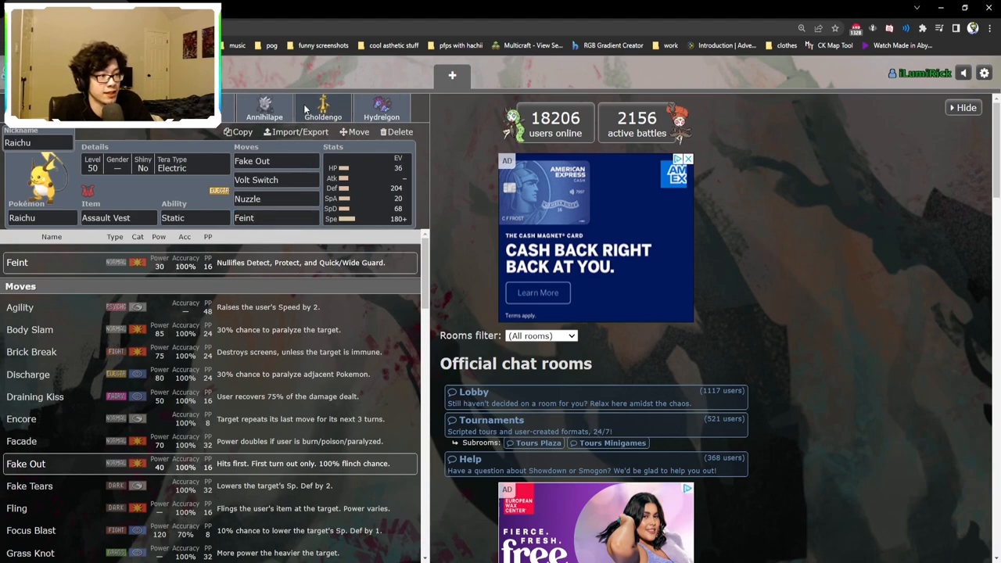
Show Murkrow's Eviolite / Prankster set and read Tailwind's details.
left_click(265, 107)
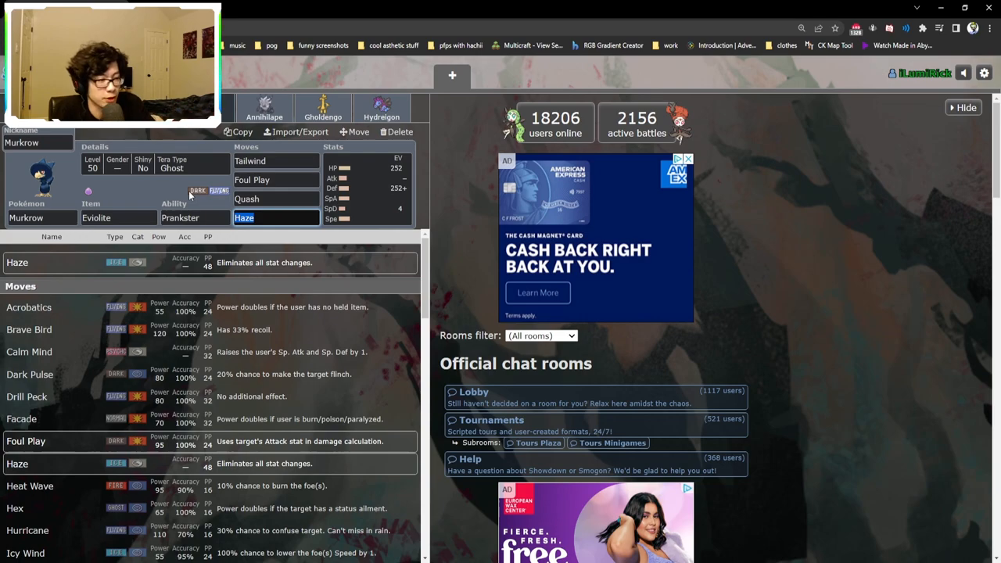
left_click(276, 198)
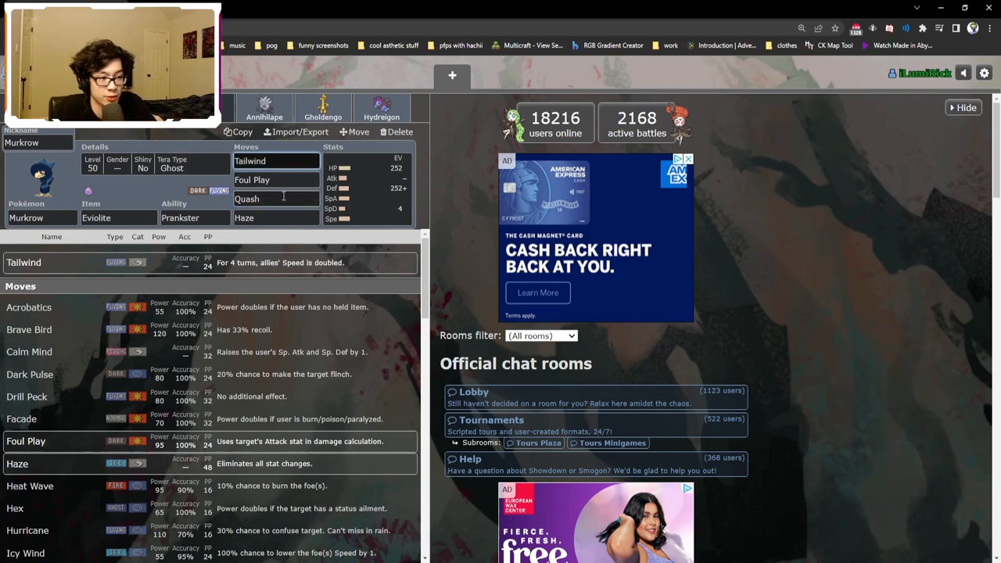
View Hydreigon's Timid 252 SpA / 4 SpD / 252 Spe spread with Scope Lens and Levitate.
left_click(381, 107)
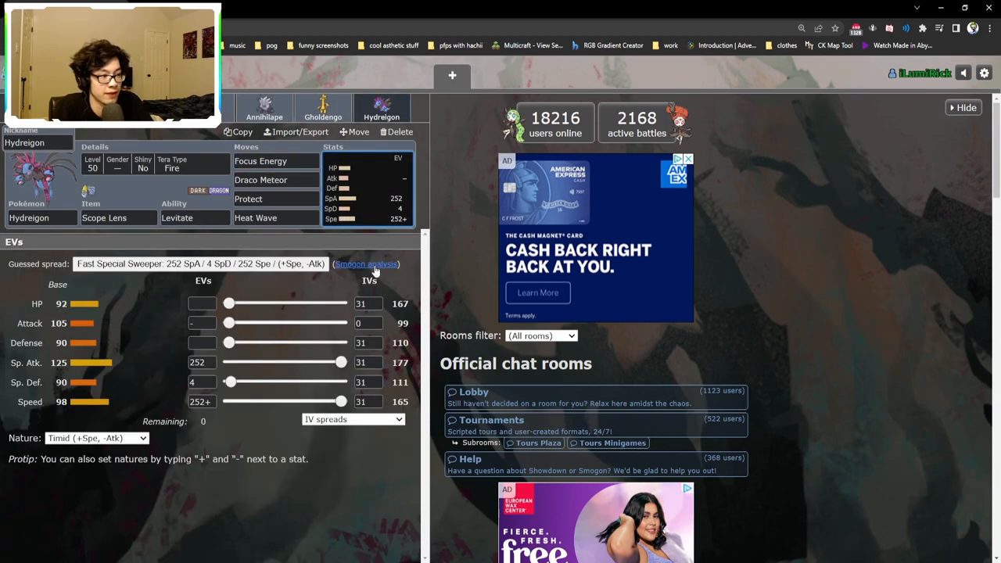
mouse_move(116, 450)
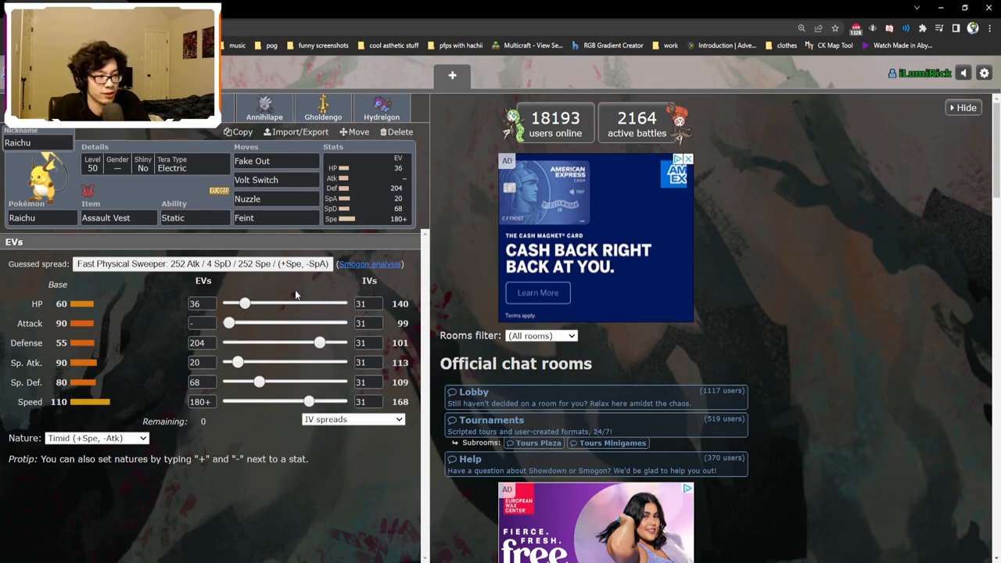
Review Raichu's item options and Nuzzle, then Murkrow's Tailwind and Haze details.
left_click(117, 217)
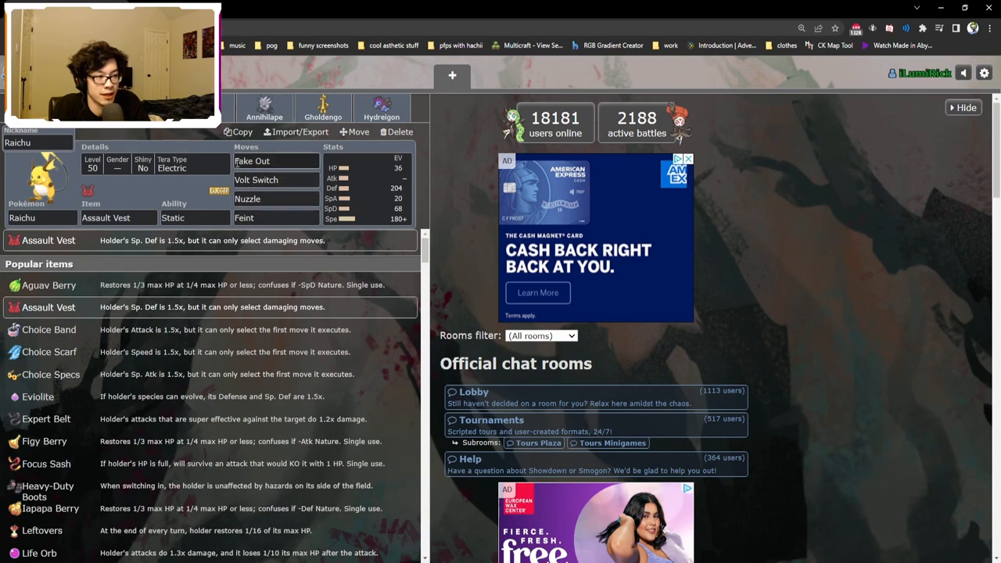
left_click(276, 198)
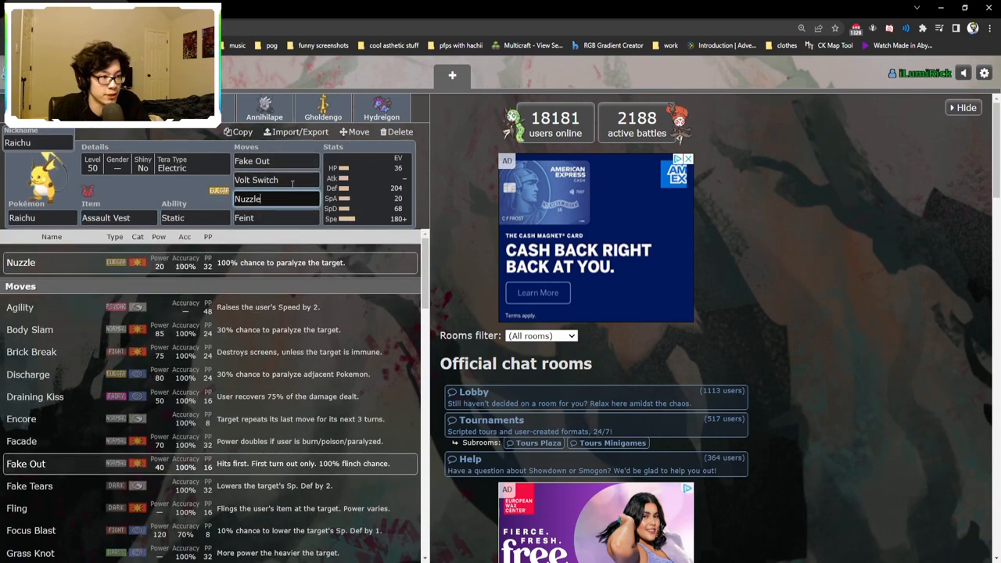
left_click(274, 180)
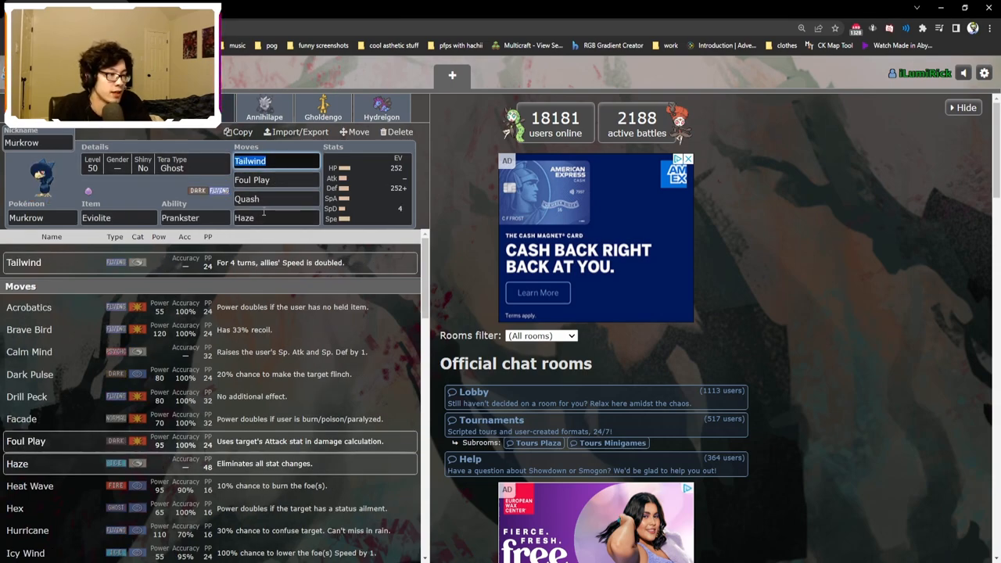
left_click(275, 217)
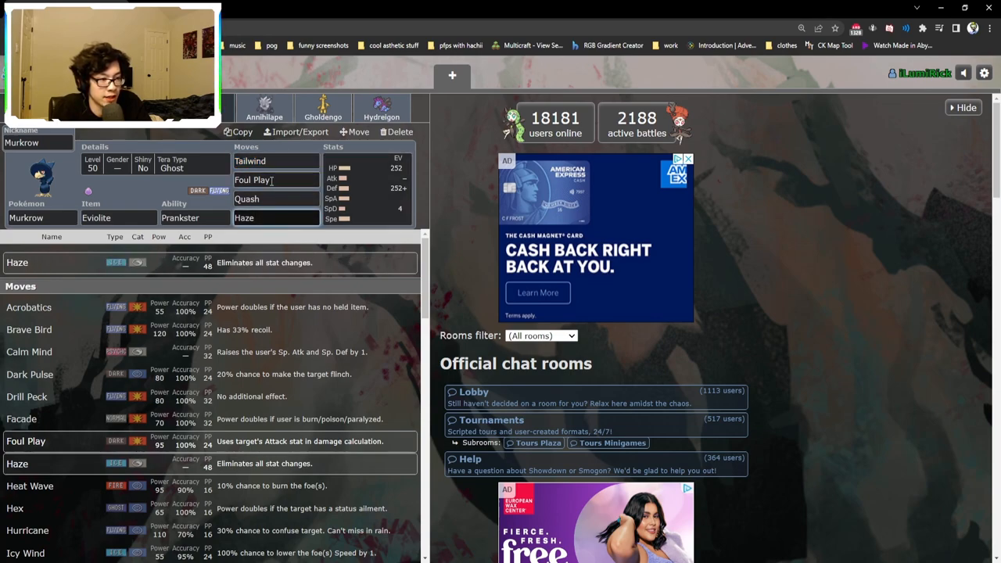
Check Murkrow's item and ability, then its details: level 50, random gender, not shiny, Tera Ghost.
left_click(117, 217)
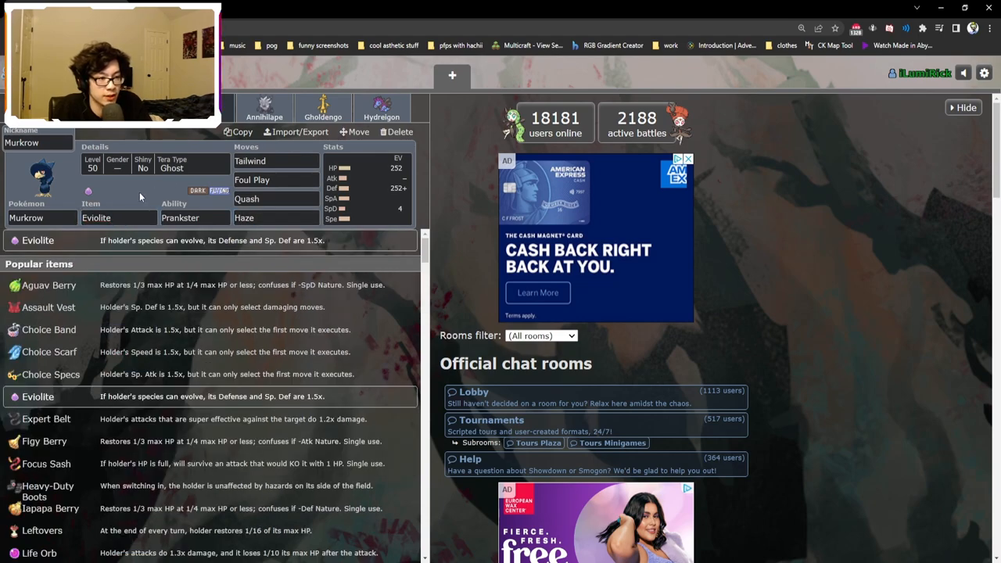
left_click(194, 217)
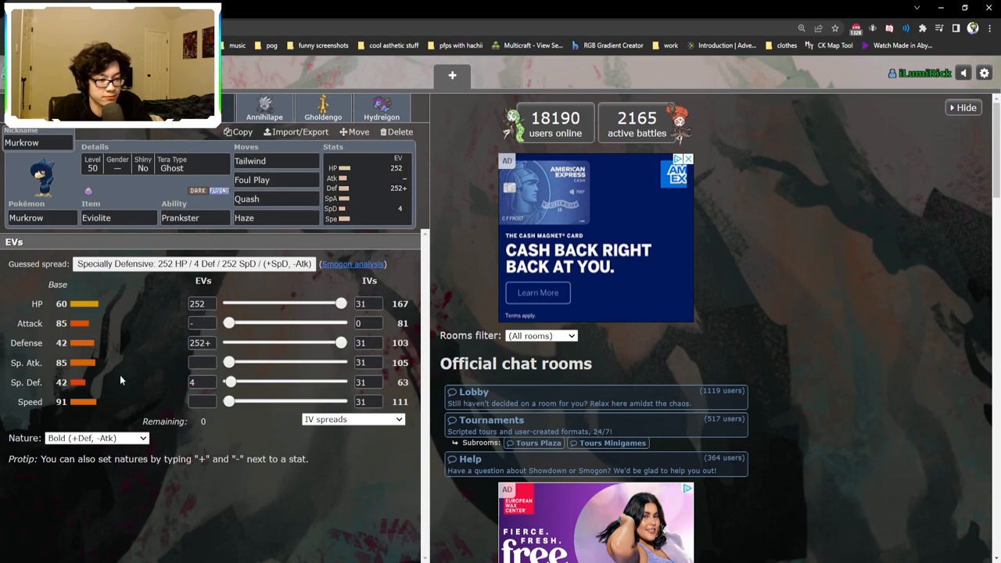
mouse_move(116, 394)
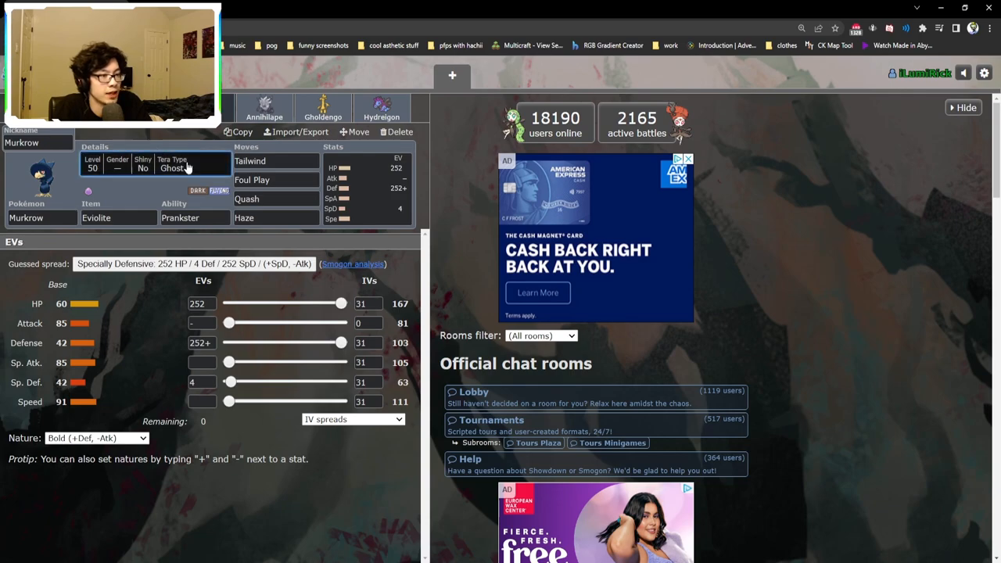
left_click(185, 169)
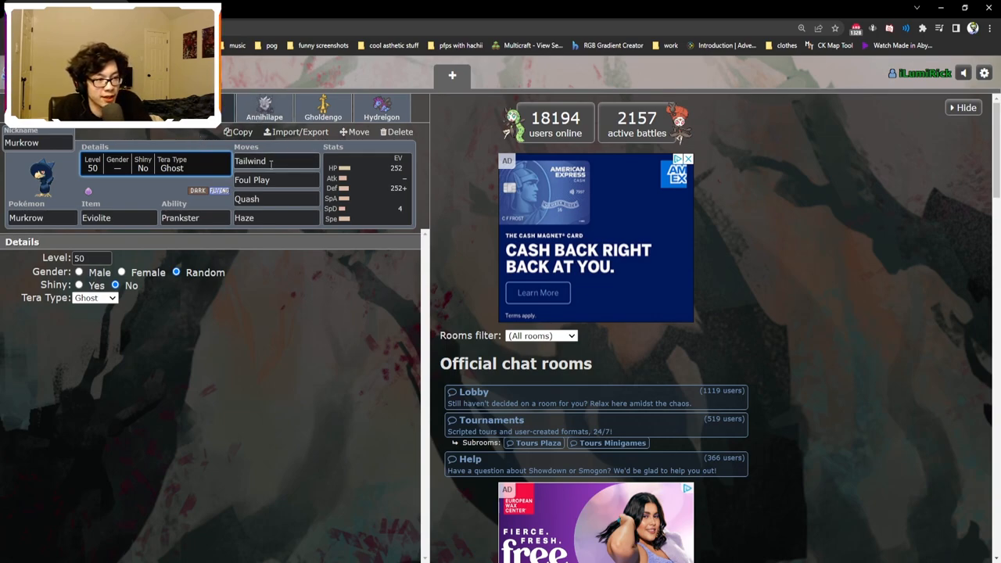
Flip through Murkrow's Tailwind, Gholdengo and Hydreigon, landing on Gholdengo's Modest 252 SpA / 252 Spe spread.
left_click(263, 159)
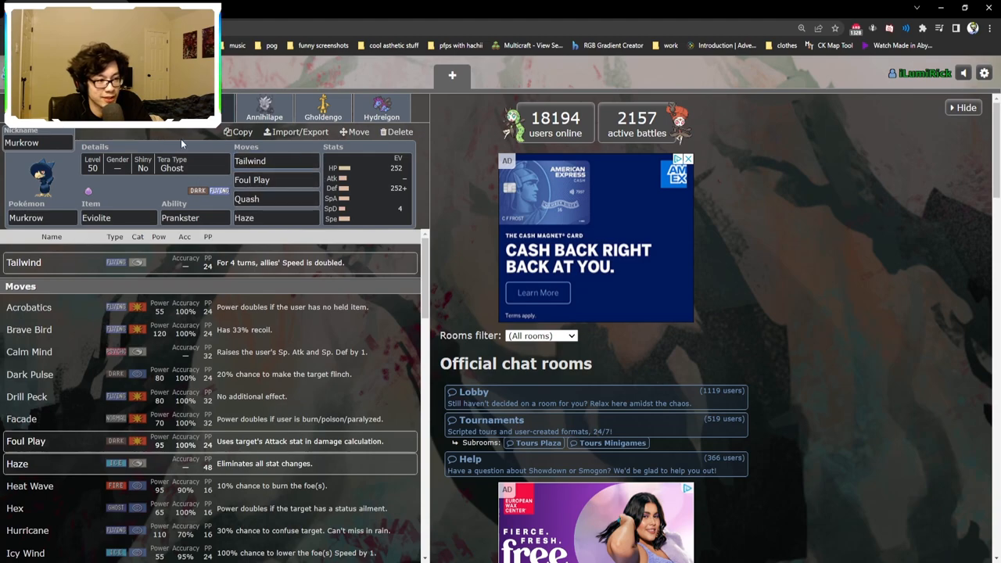
left_click(264, 108)
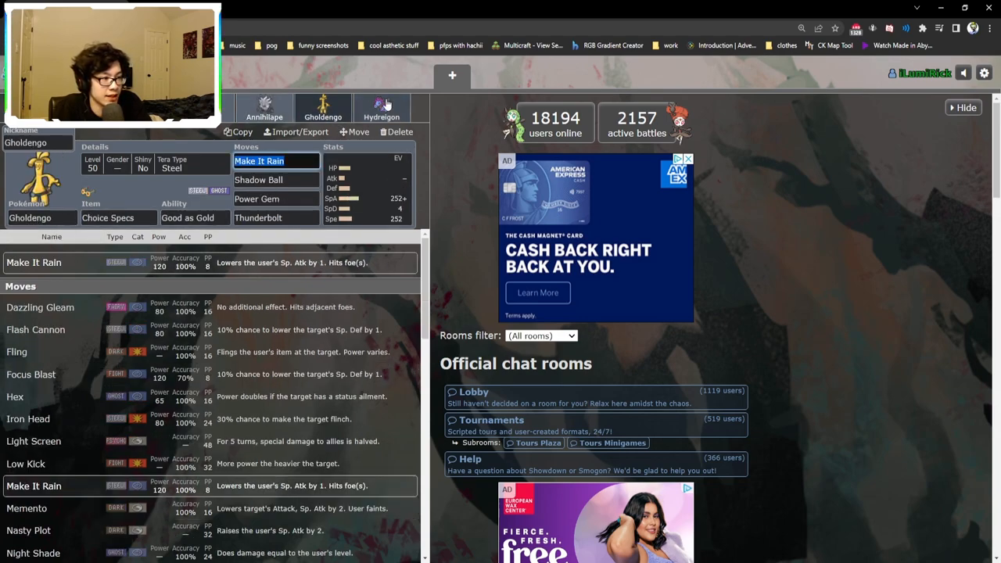
left_click(381, 110)
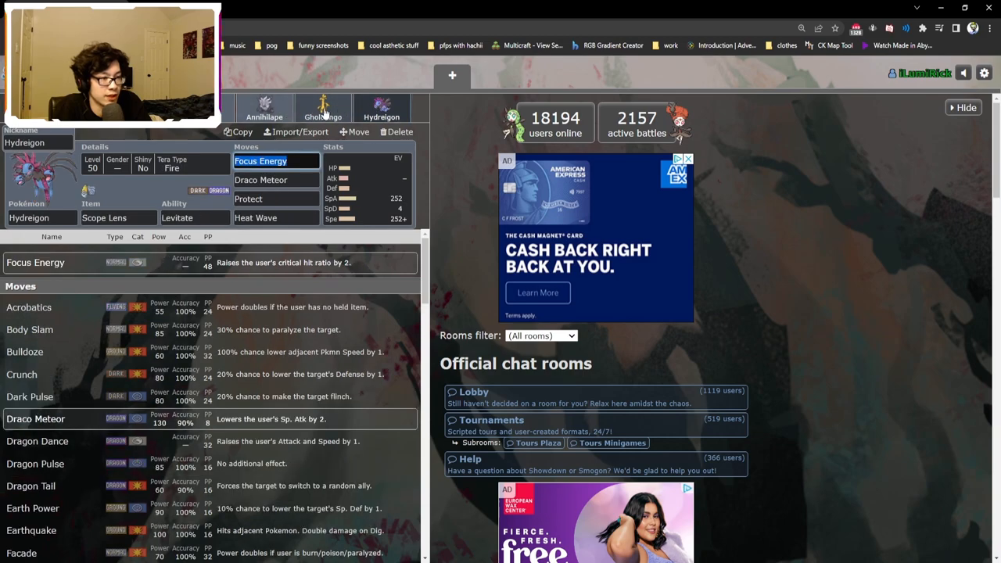
left_click(322, 109)
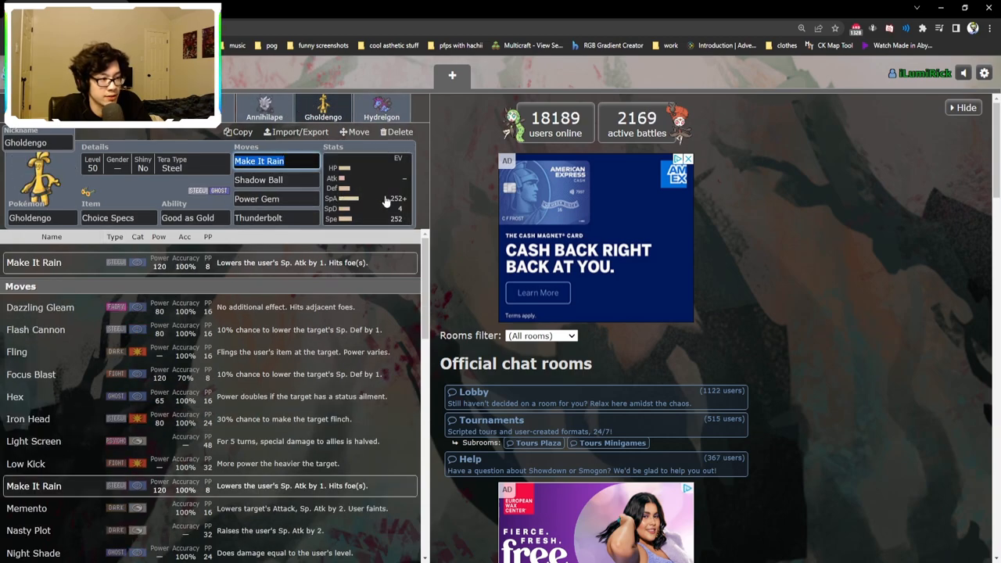
left_click(363, 197)
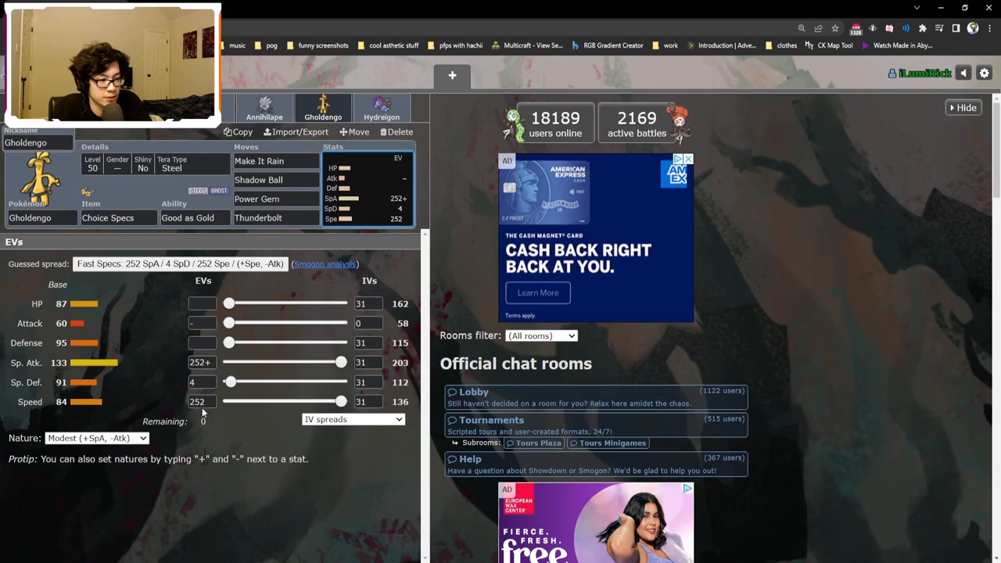
Compare the move choices for Gholdengo's Make It Rain and Power Gem slots.
left_click(117, 218)
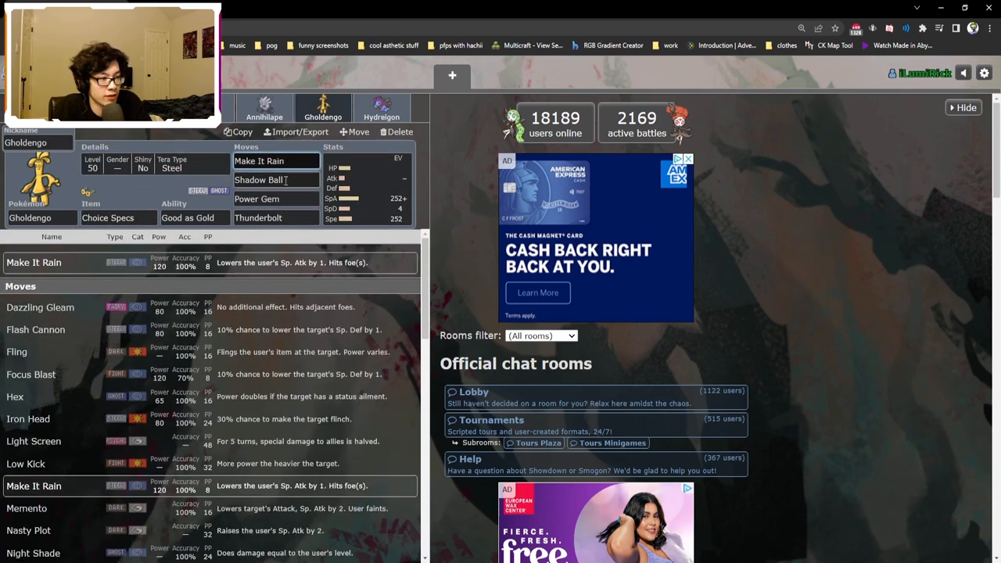
mouse_move(291, 180)
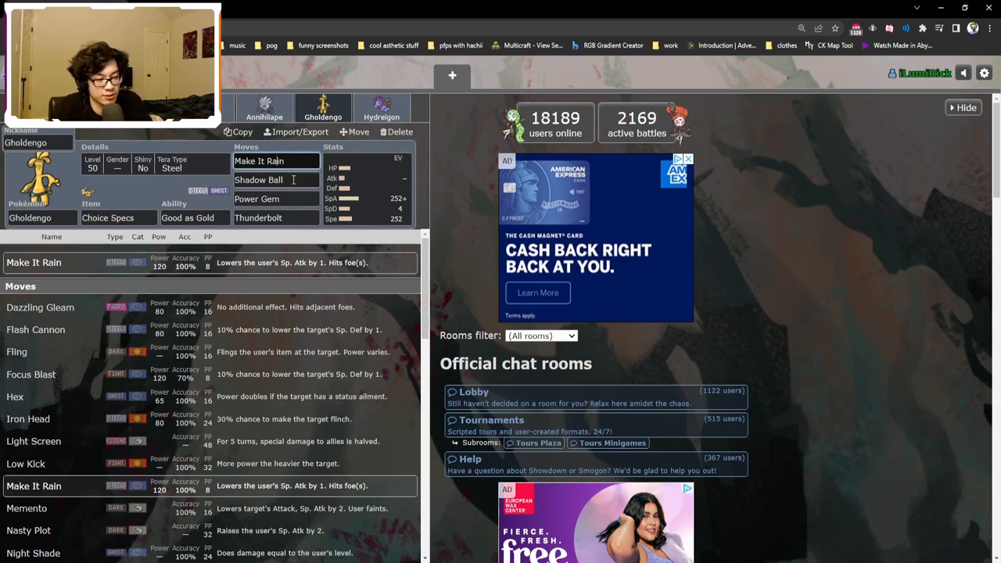
left_click(275, 199)
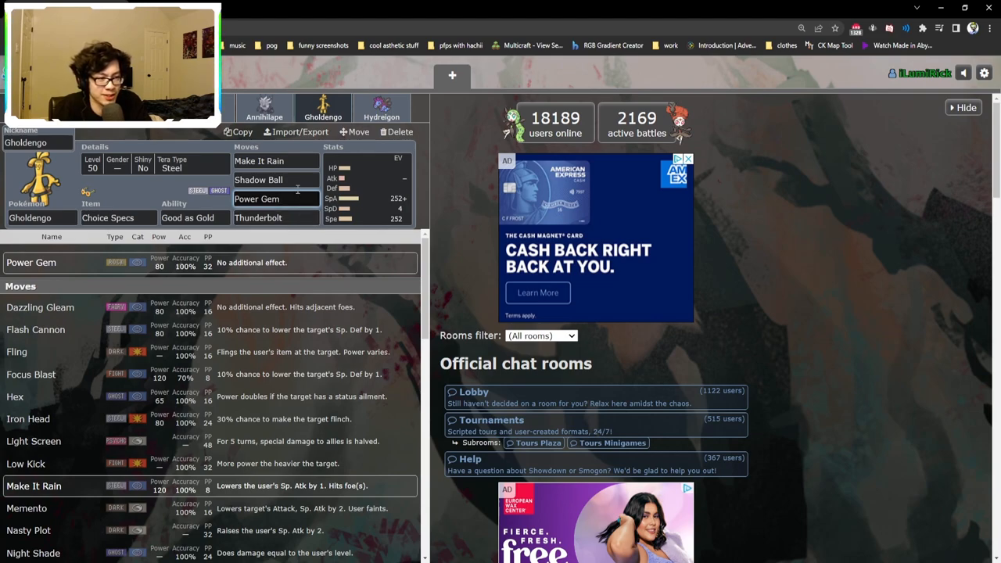
left_click(275, 162)
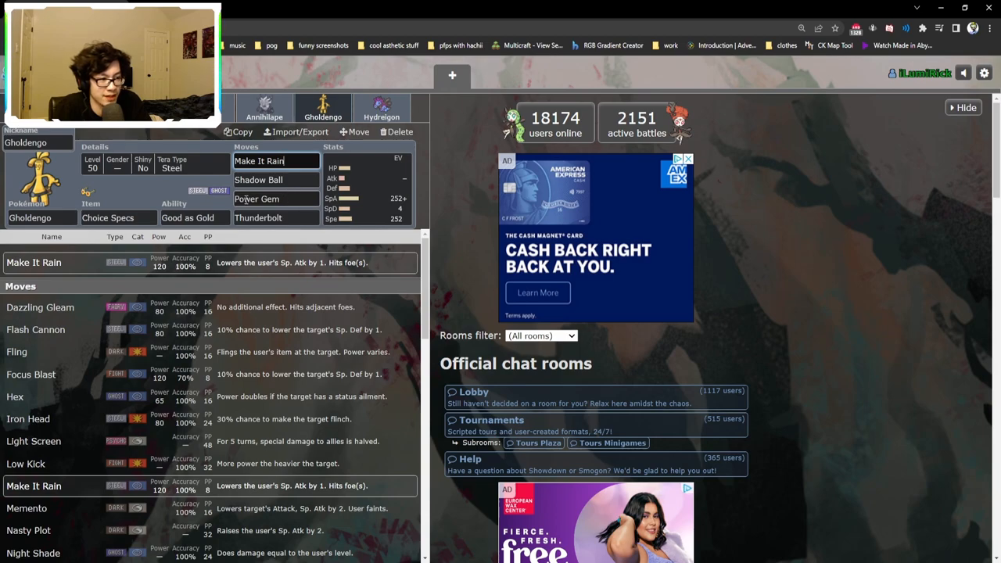
left_click(275, 198)
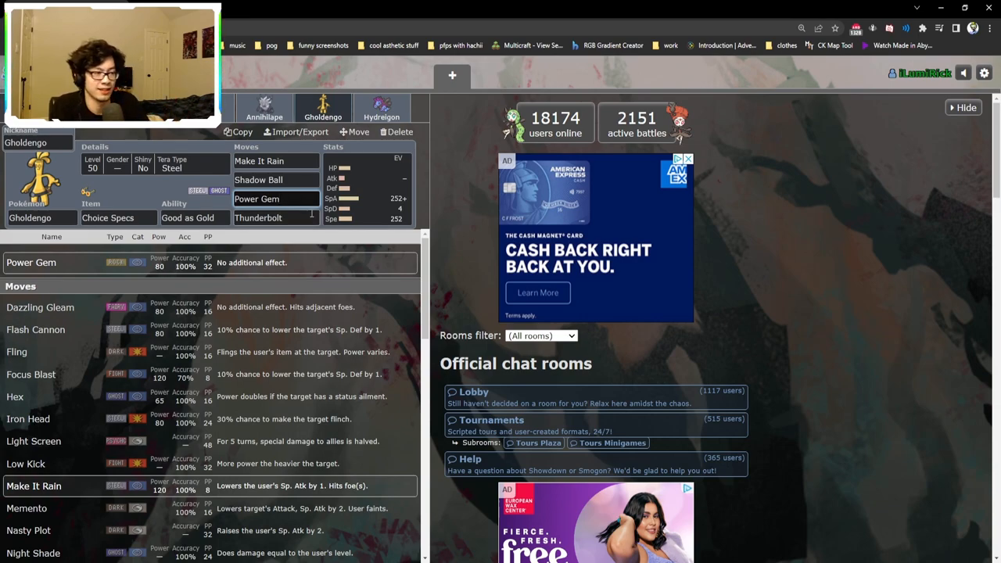
left_click(275, 198)
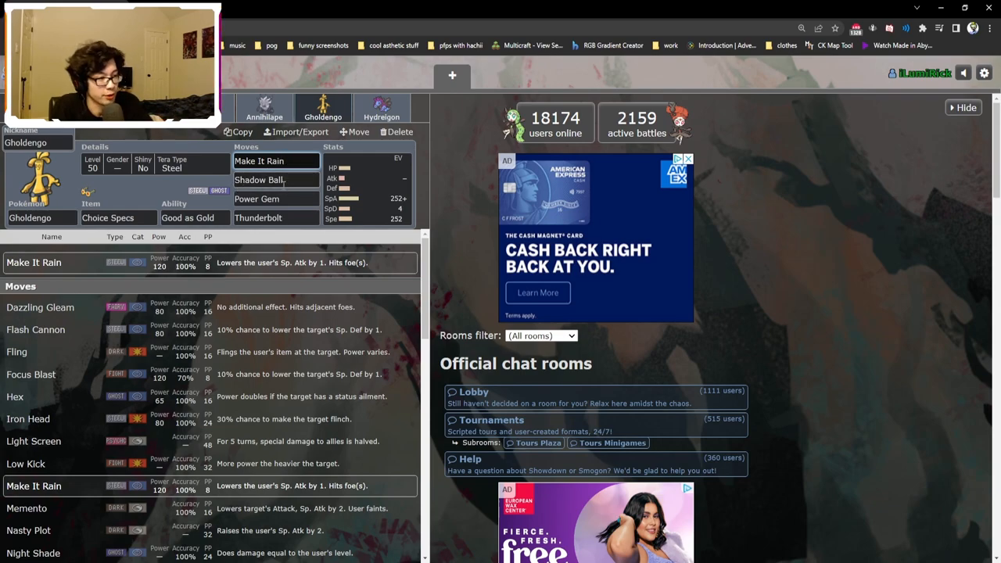
Switch between Annihilape's and Gholdengo's sets, settling on Annihilape.
left_click(265, 106)
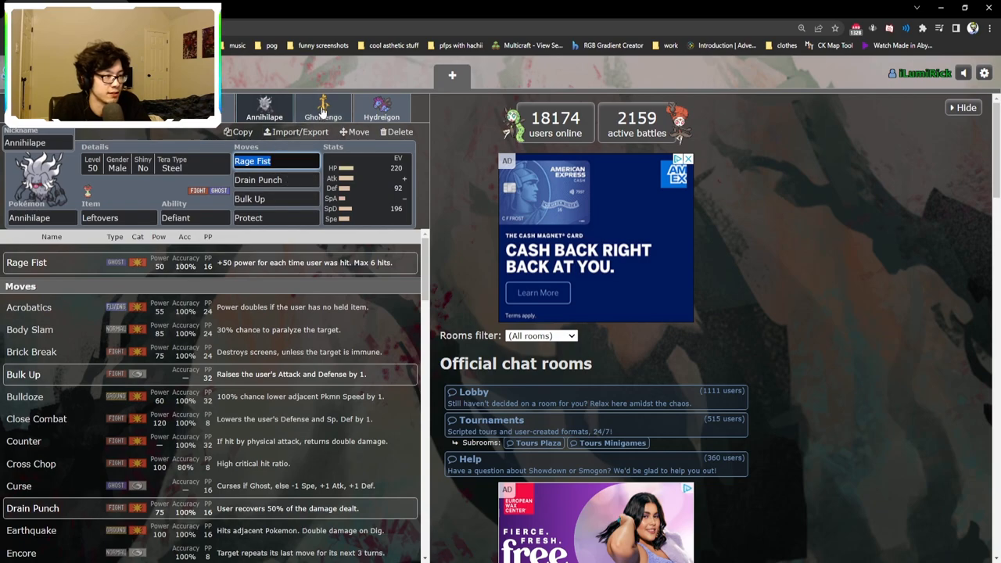
left_click(322, 108)
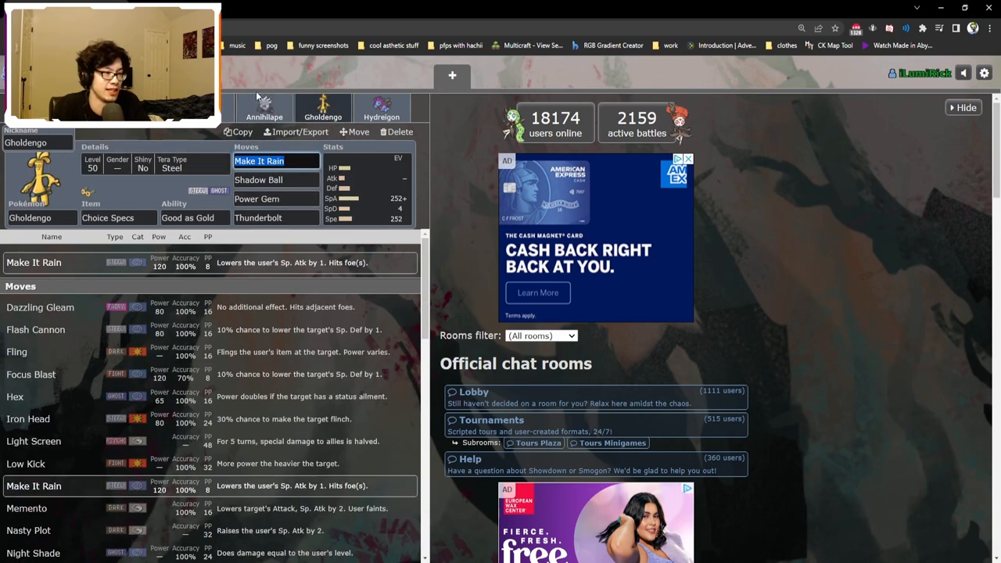
left_click(264, 106)
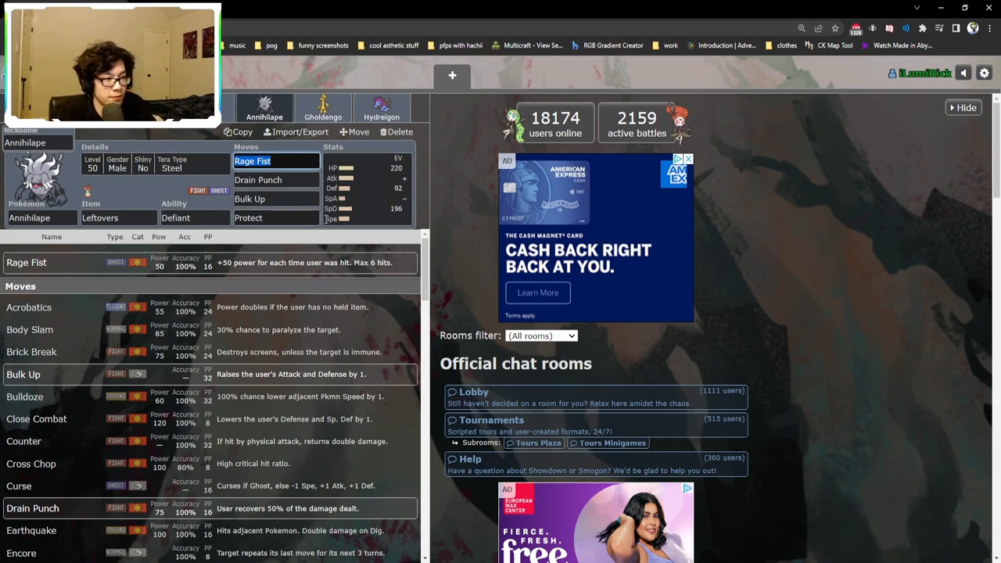
mouse_move(207, 184)
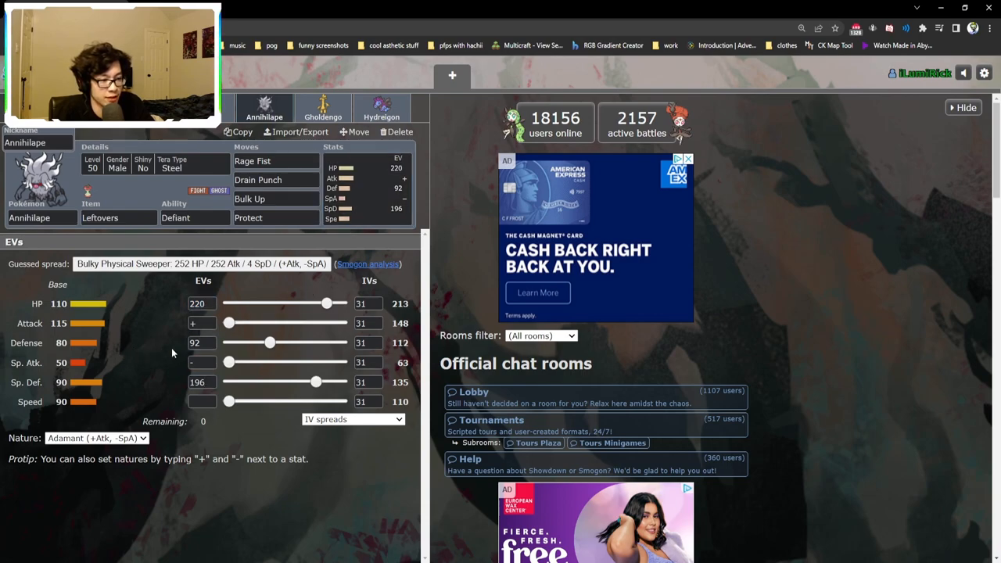
Review Annihilape's Rage Fist, Tera details and Adamant 220 HP / 92 Def / 196 SpD spread.
left_click(274, 159)
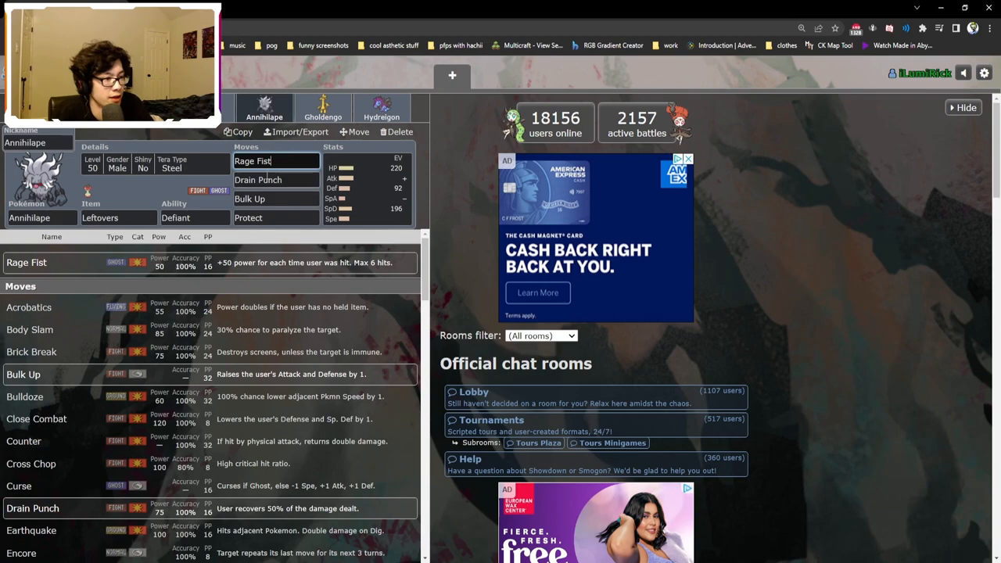
left_click(115, 217)
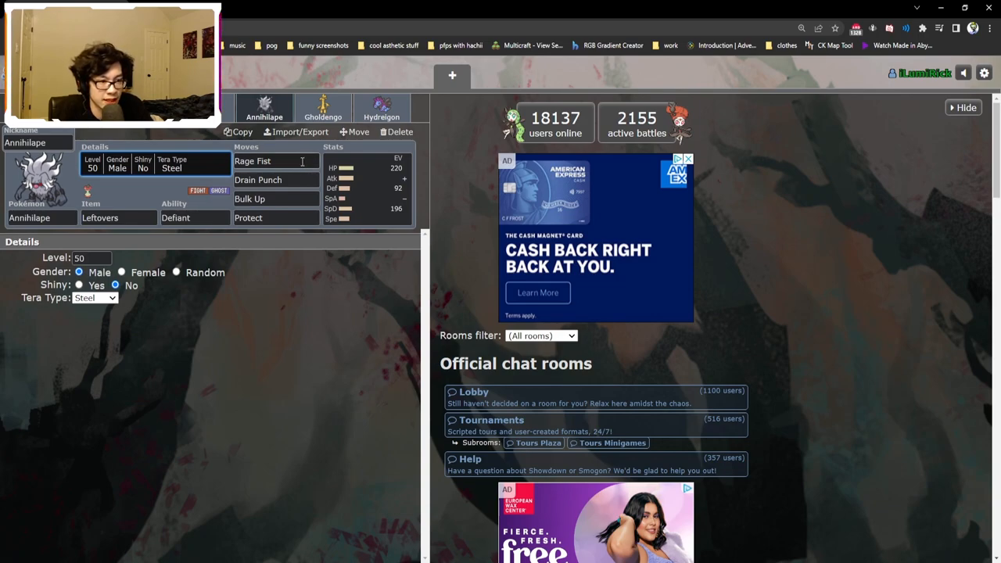
left_click(276, 161)
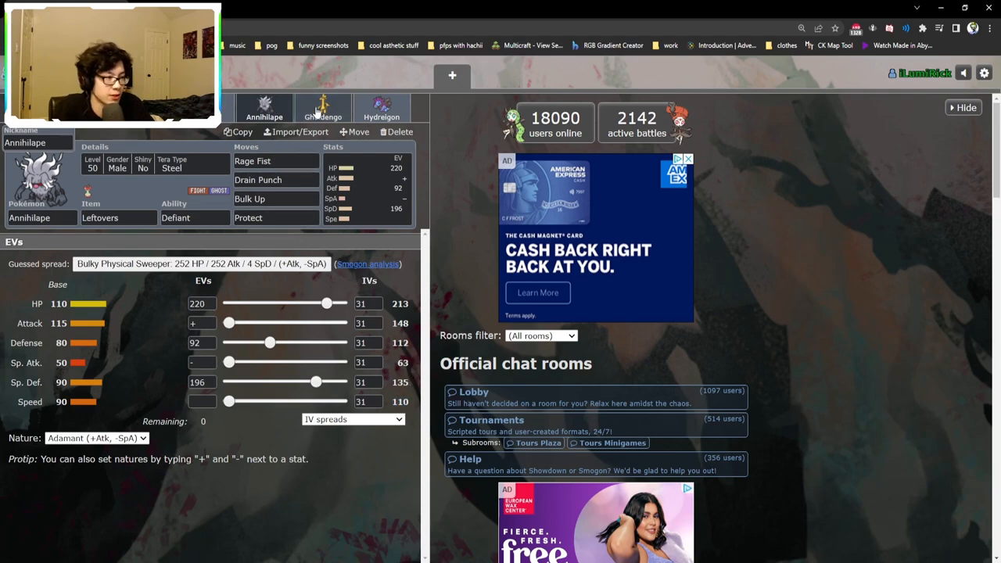
View Gholdengo's spread, then Hydreigon's Timid 252 SpA / 4 SpD / 252 Spe EVs.
left_click(323, 110)
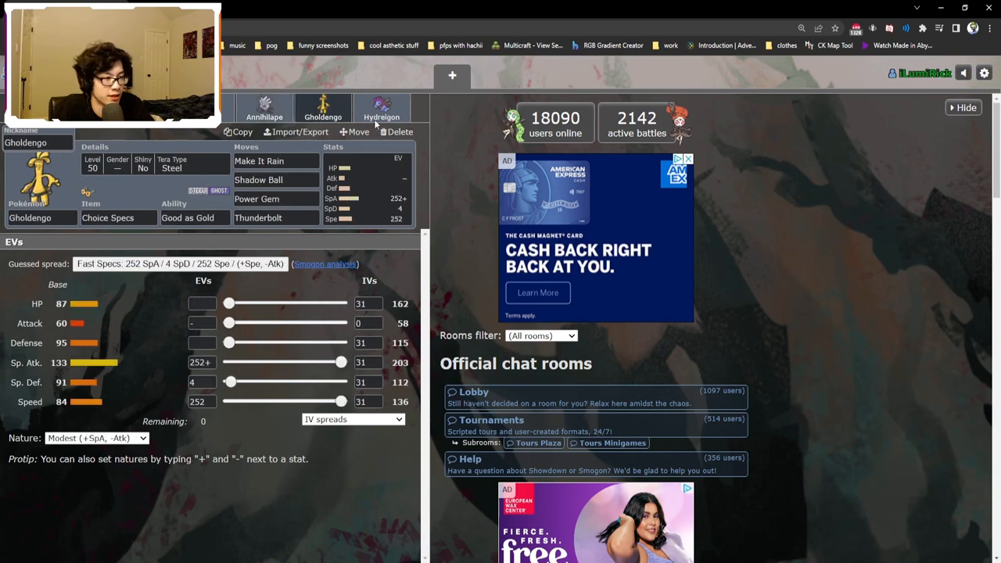
left_click(382, 106)
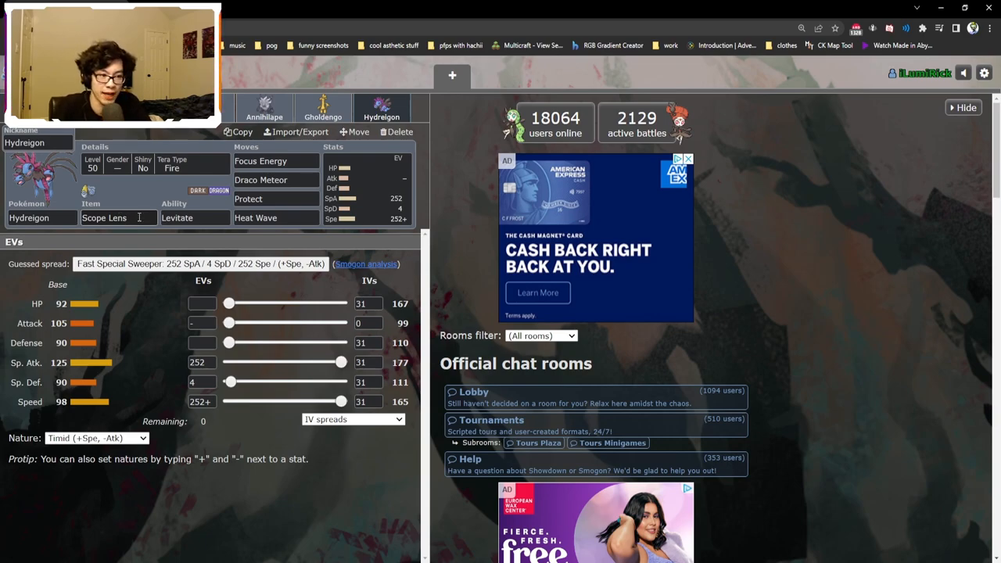
Review Hydreigon's EV spread, its Scope Lens item, and the Draco Meteor move details.
left_click(118, 217)
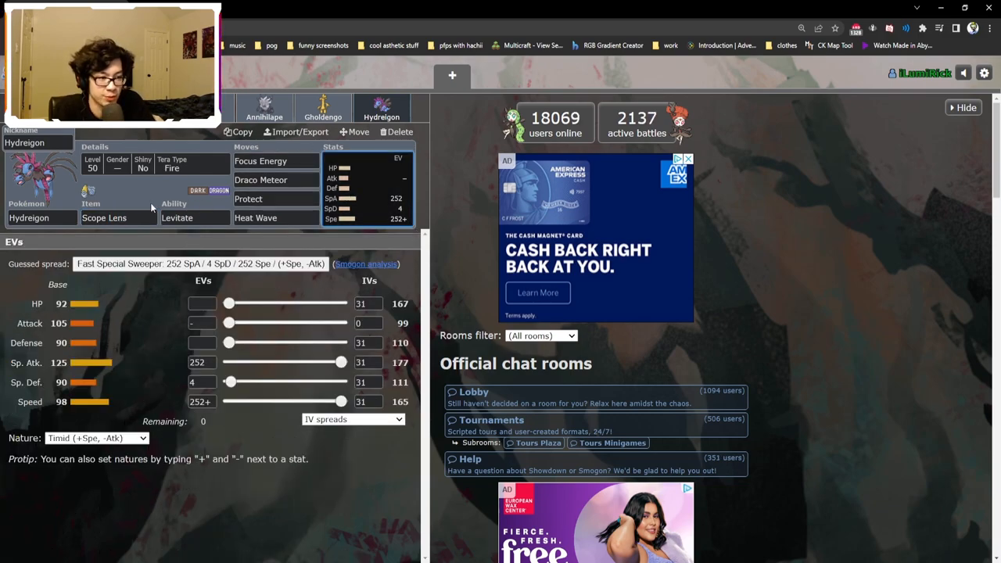
left_click(119, 217)
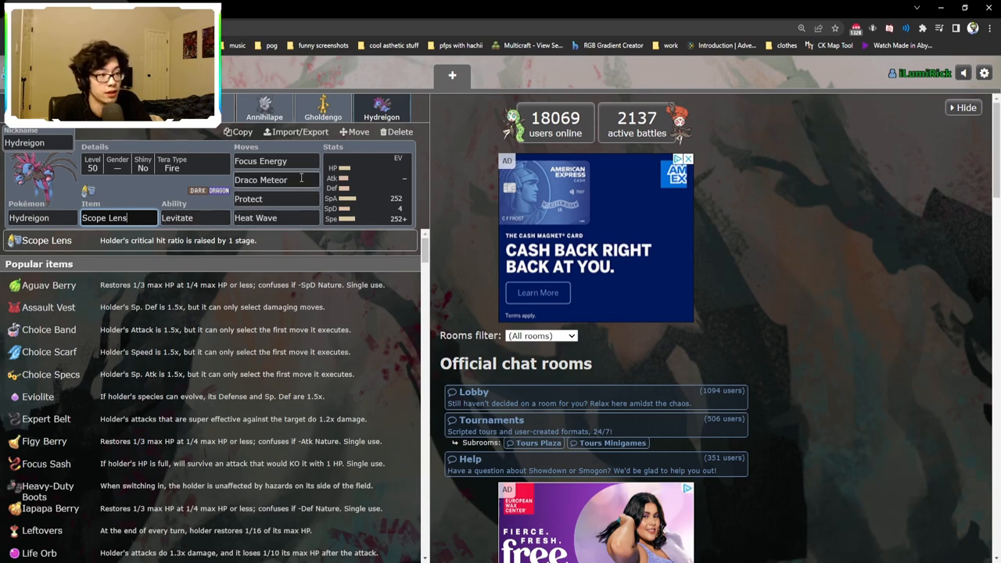
left_click(276, 179)
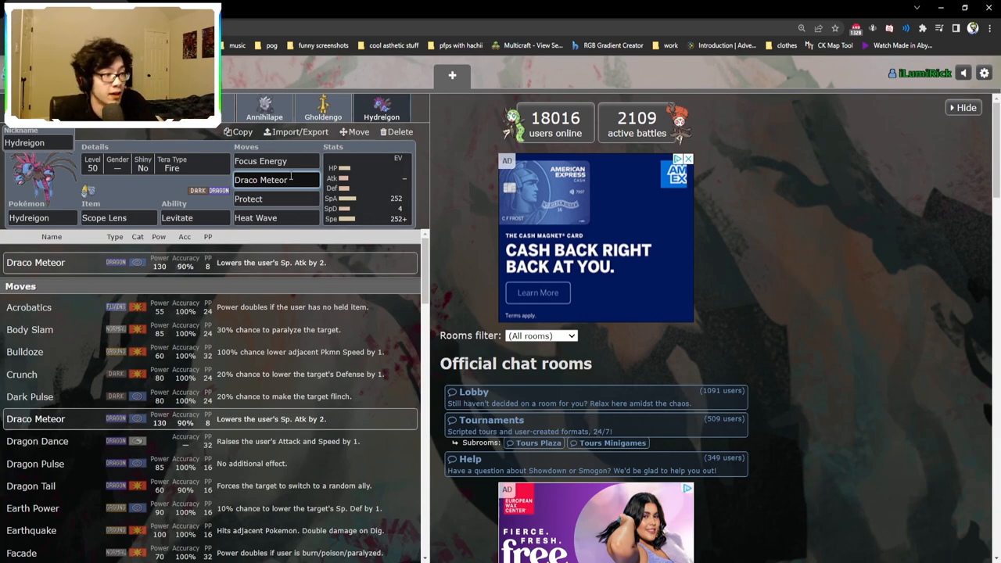
Review Hydreigon's EVs, then return to Gholdengo's Modest 252+ SpA/4 SpD/252 Spe set.
left_click(275, 160)
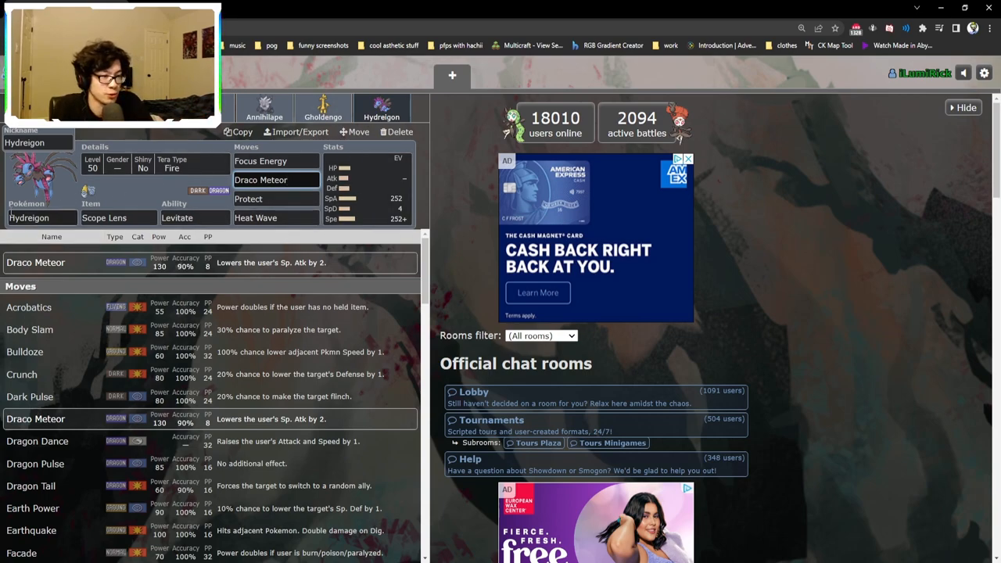
mouse_move(124, 190)
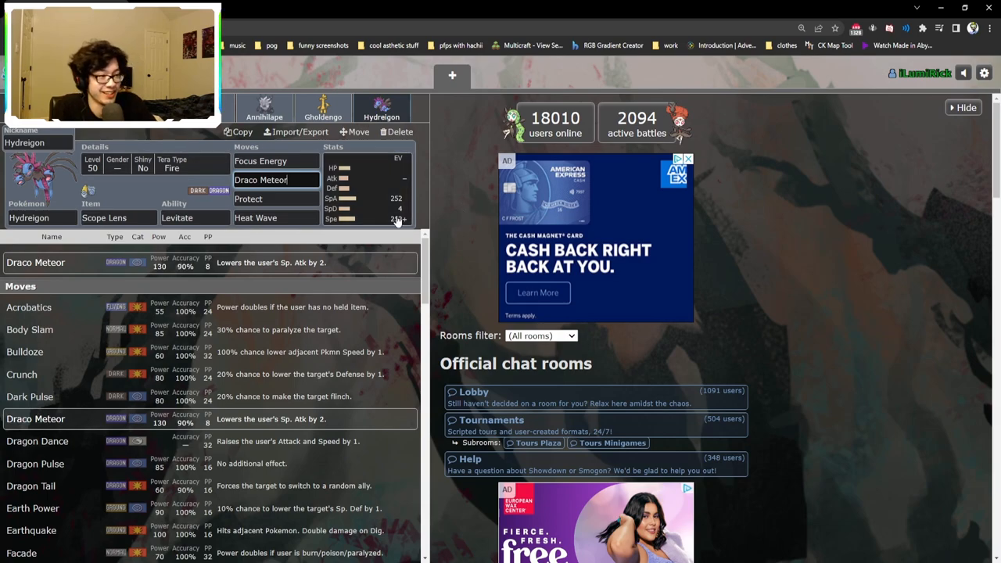
left_click(366, 191)
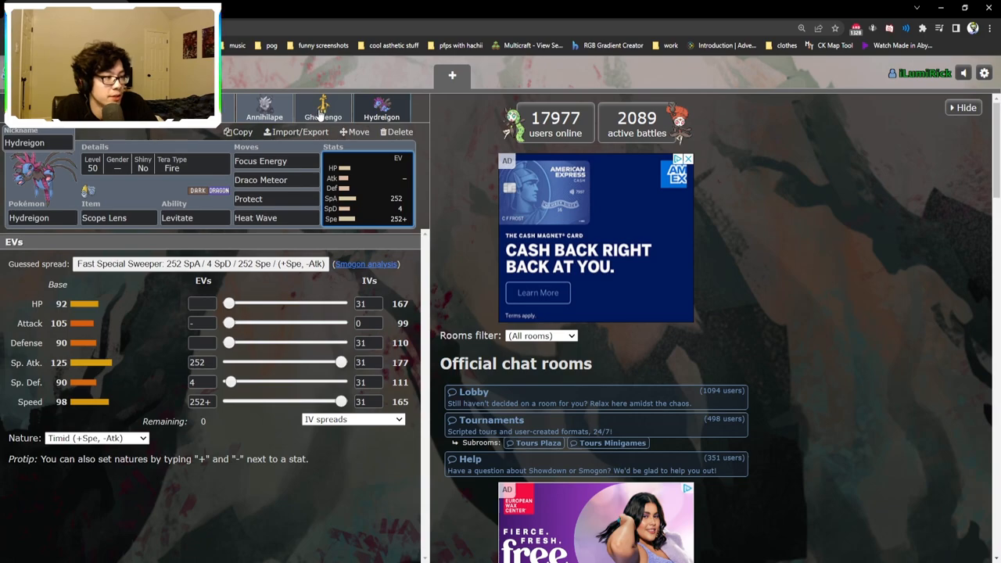
left_click(322, 107)
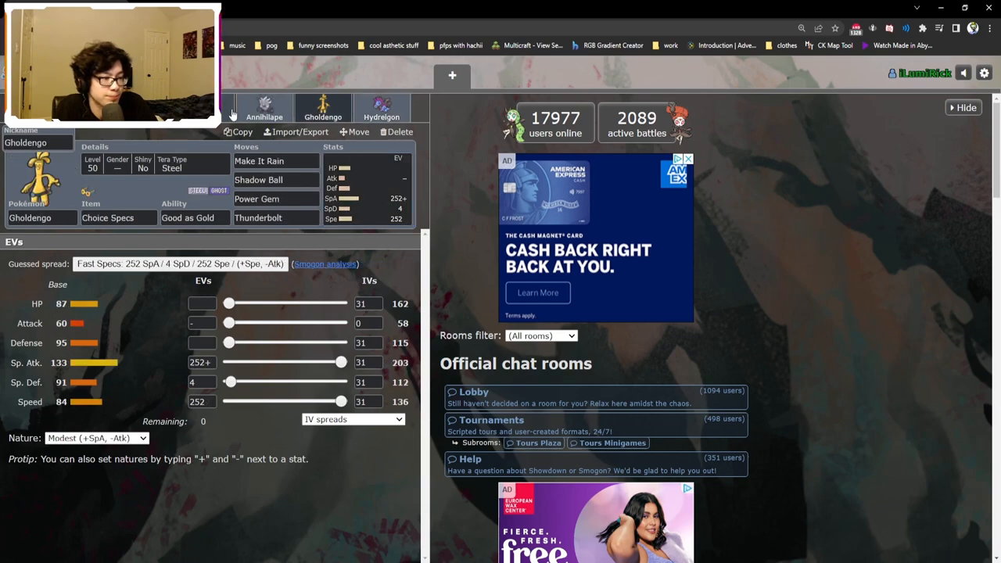